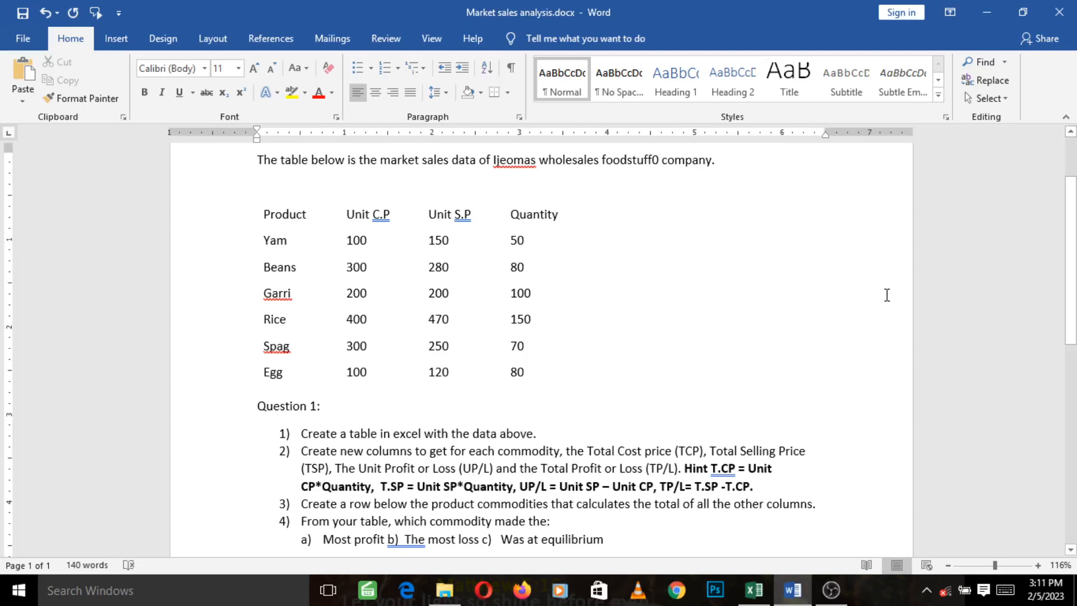
# Step: Place the cursor after 'foodstuff0' in the sentence introducing the sales table
pyautogui.click(660, 159)
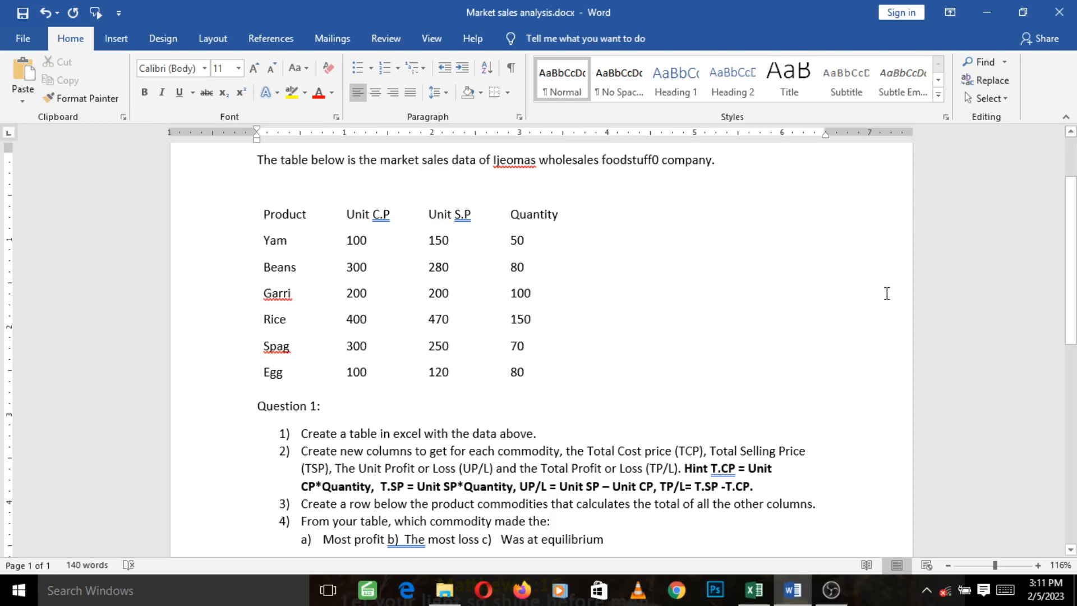
pyautogui.moveTo(881, 294)
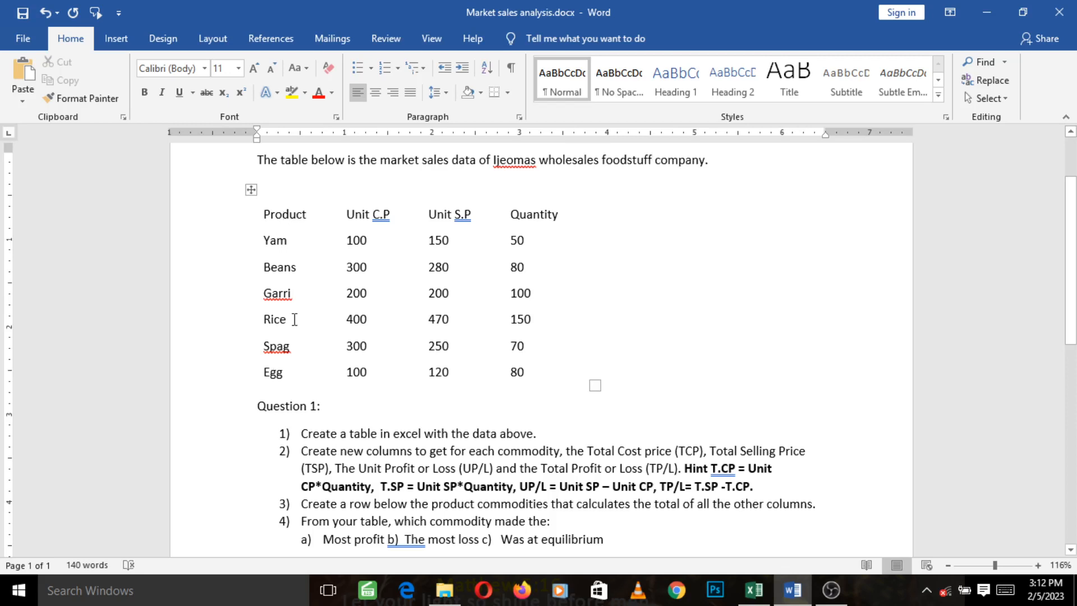
pyautogui.moveTo(291, 371)
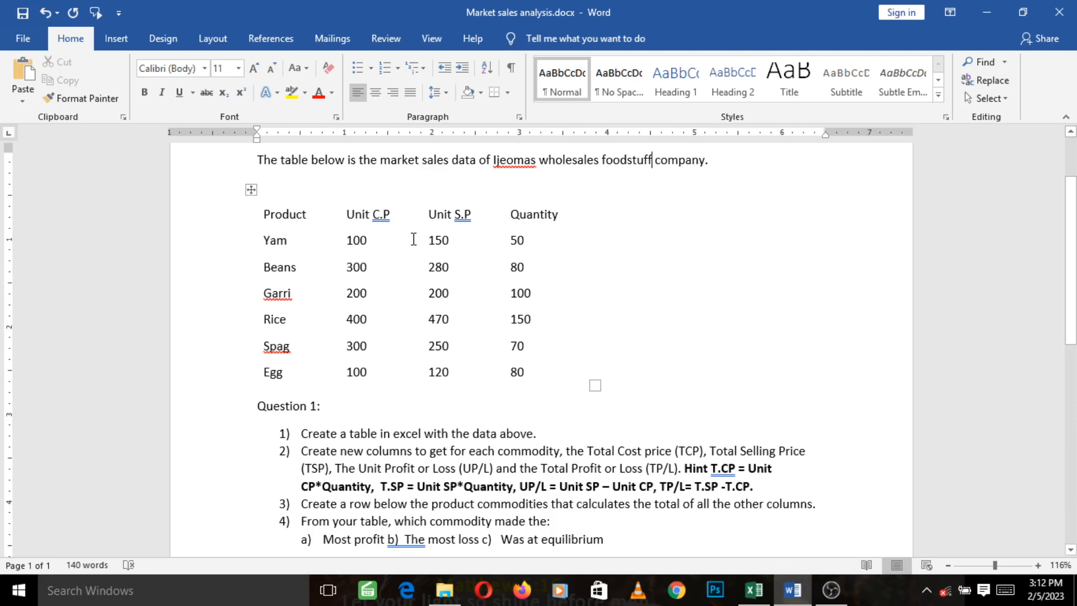
pyautogui.moveTo(434, 232)
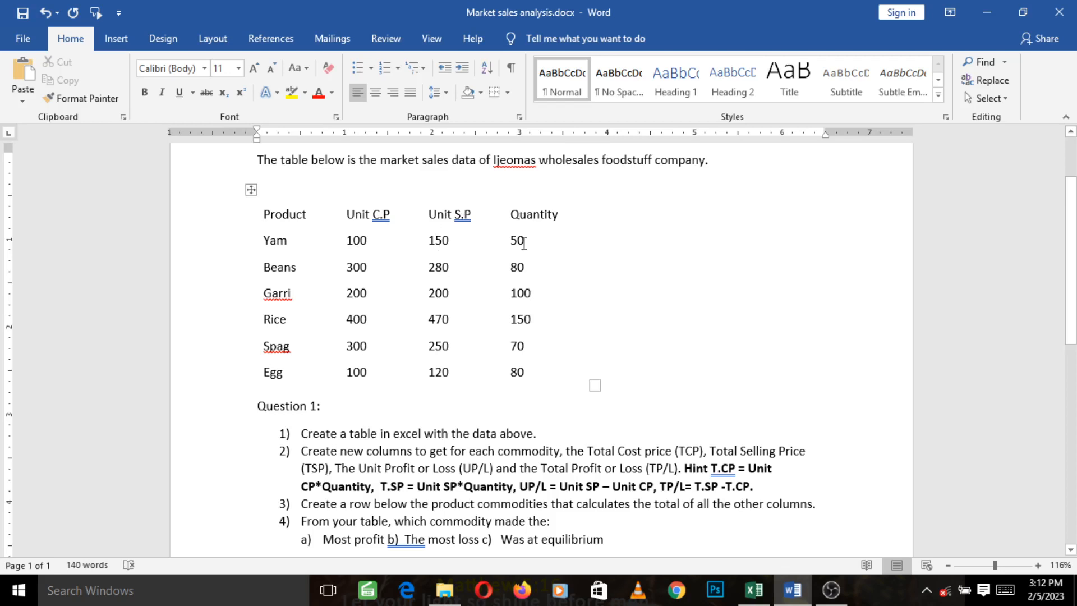
pyautogui.moveTo(495, 253)
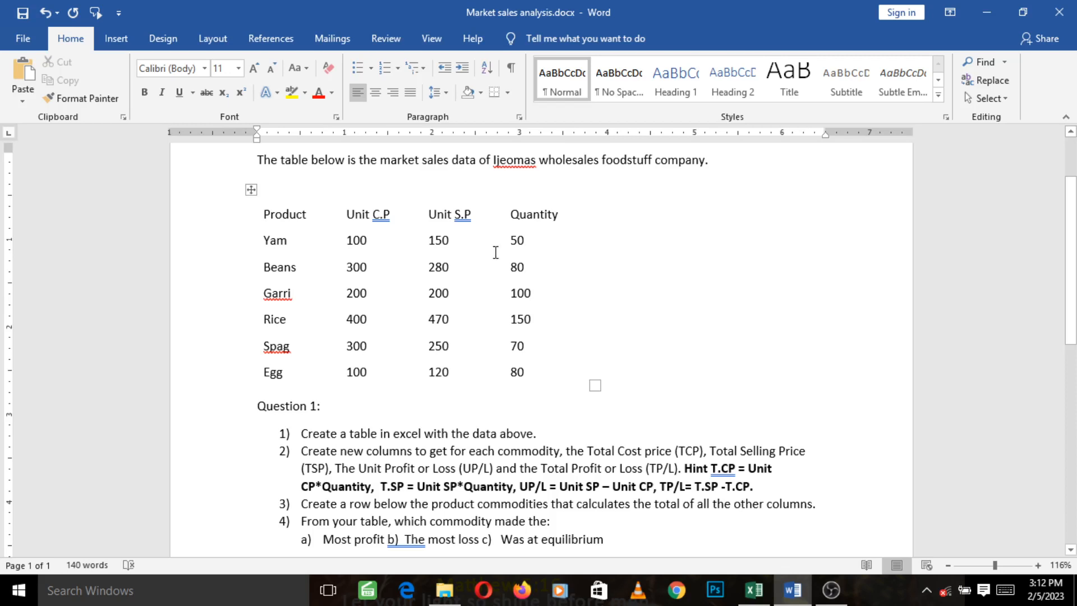
pyautogui.moveTo(399, 529)
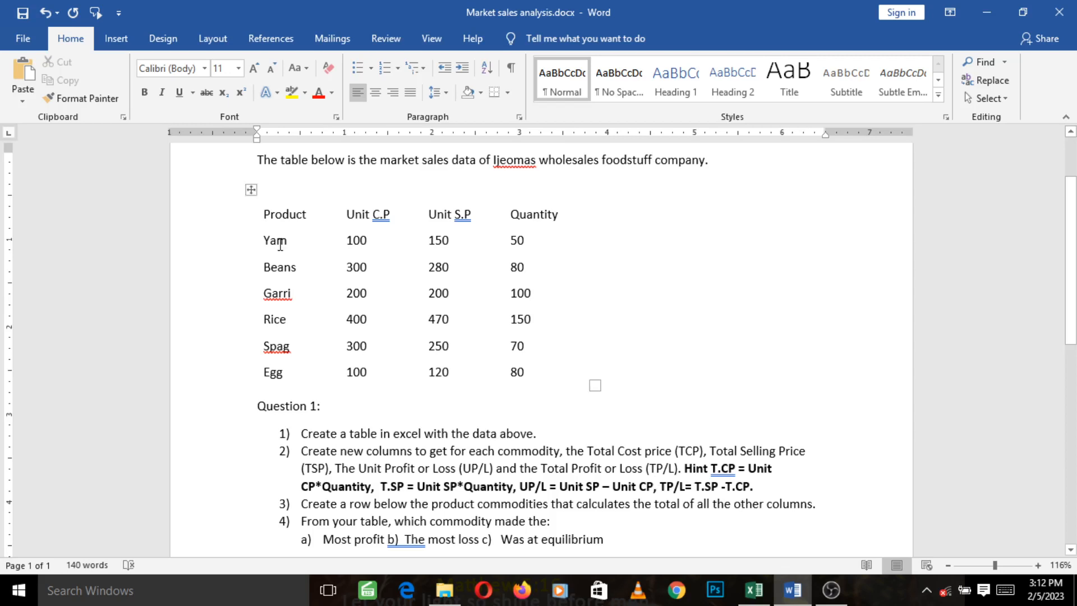
pyautogui.moveTo(281, 213)
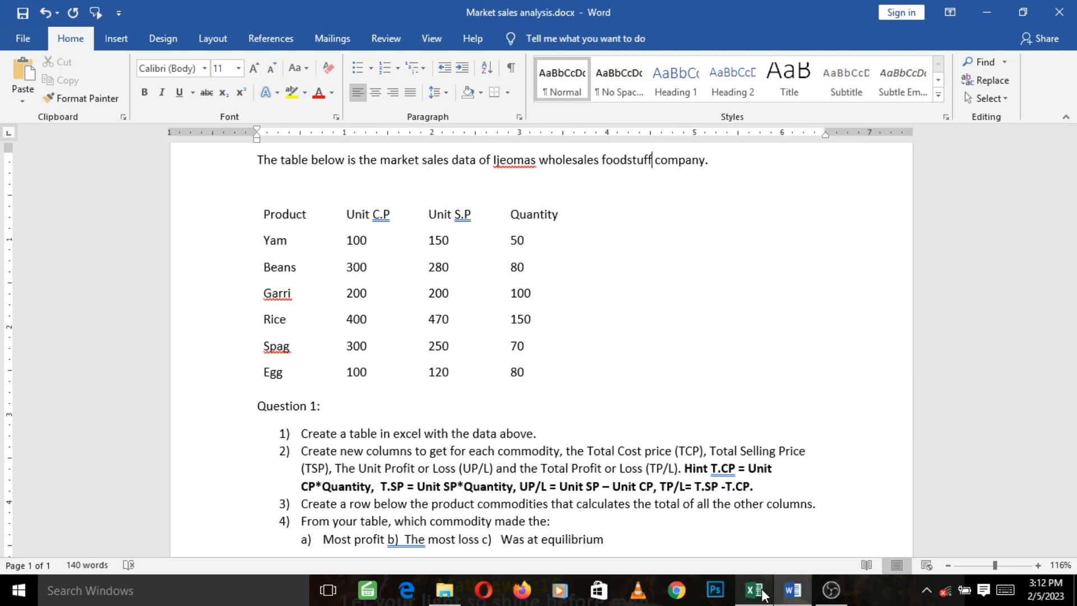
# Step: Switch to the workbook's empty Sheet4, select A1:H1, then select cell A2
pyautogui.click(754, 590)
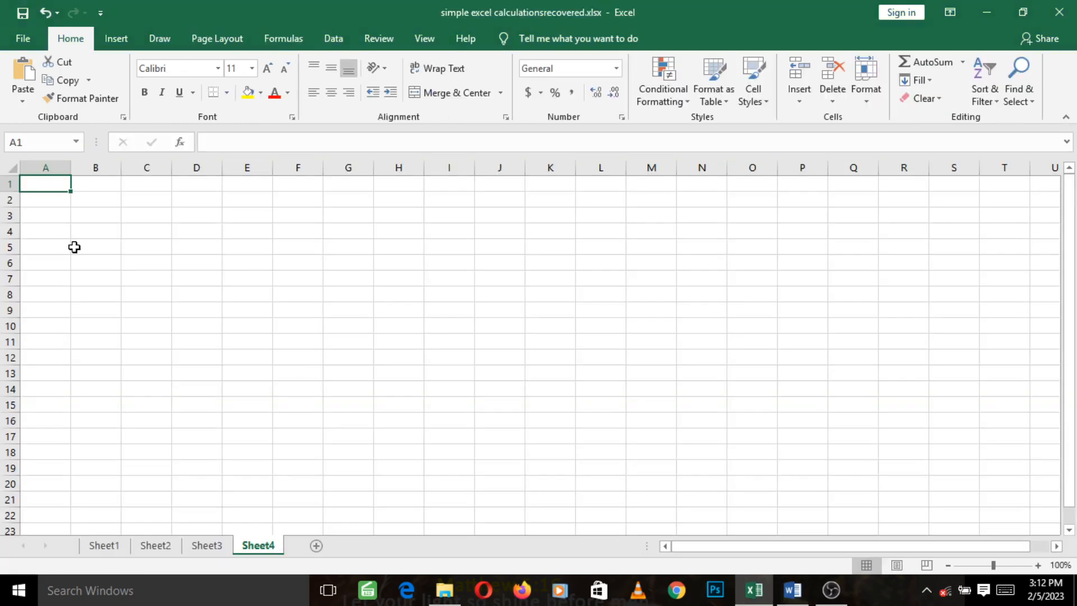
pyautogui.moveTo(37, 196)
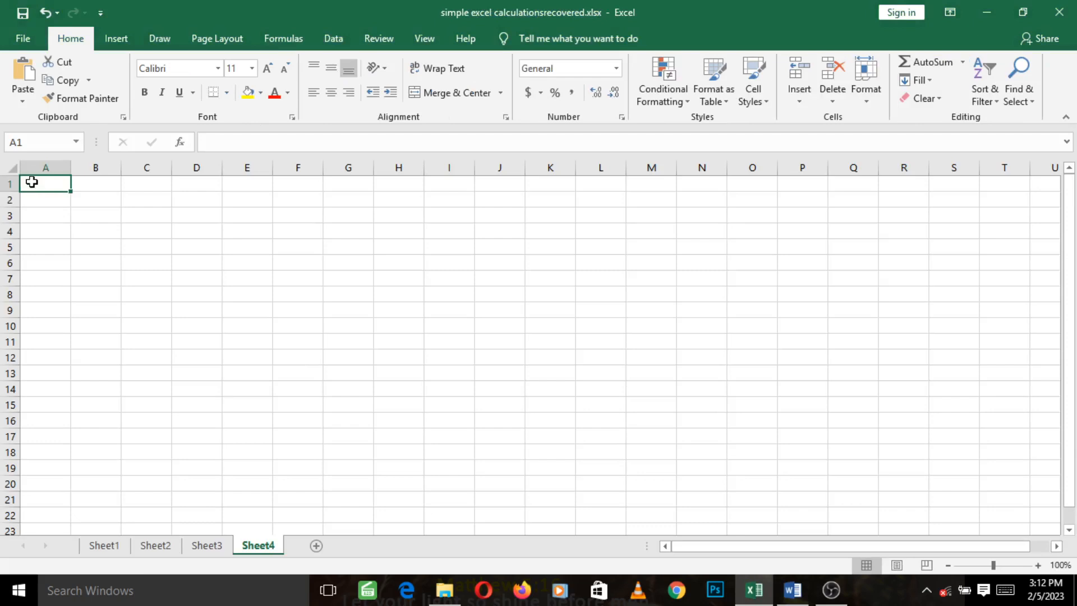
pyautogui.moveTo(32, 182); pyautogui.dragTo(204, 181)
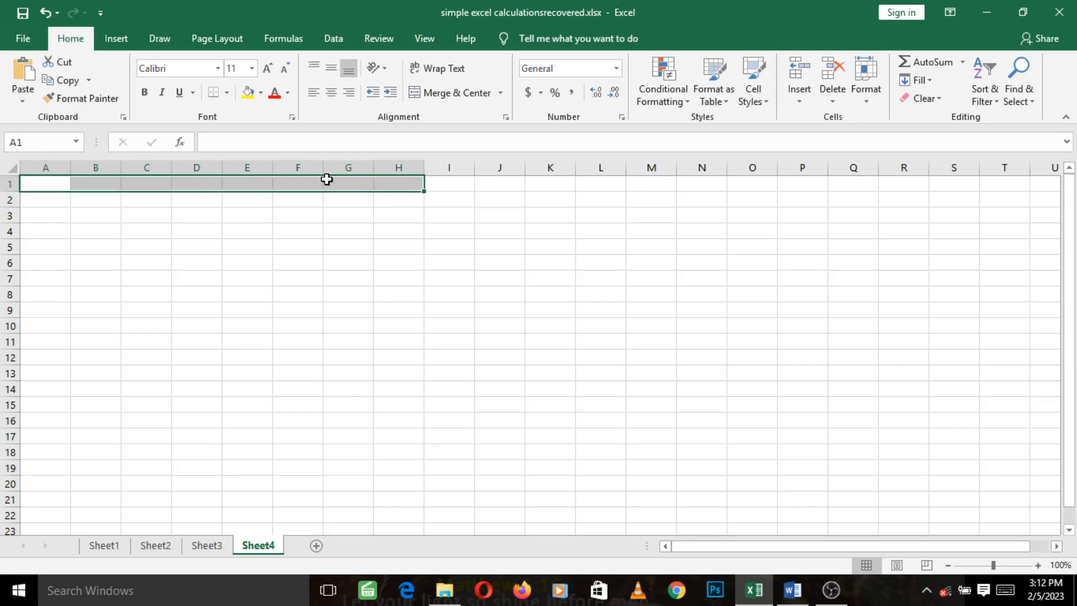
pyautogui.click(46, 199)
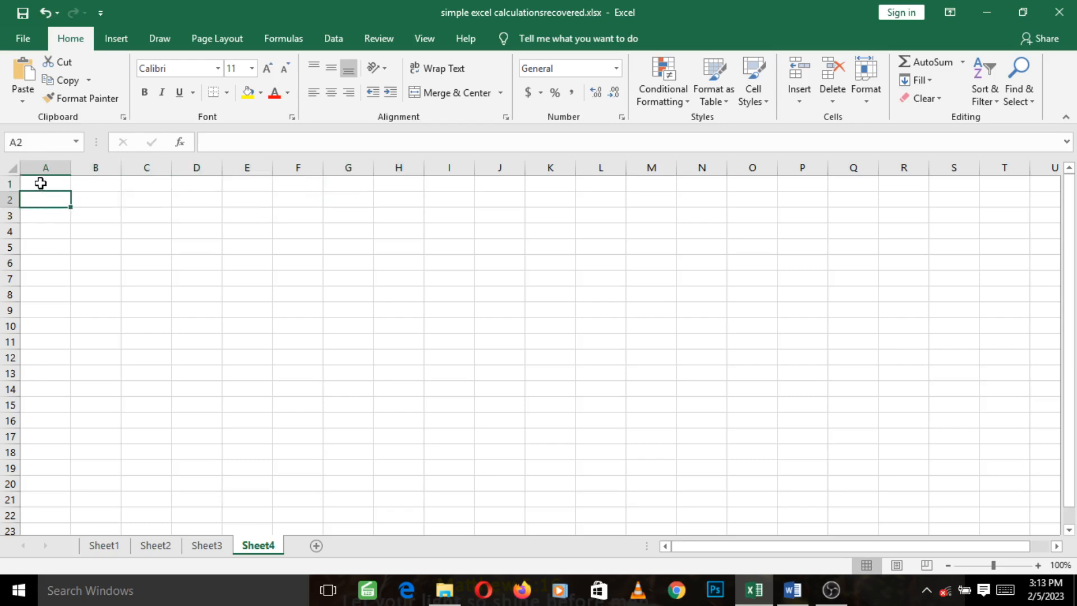
pyautogui.moveTo(138, 184)
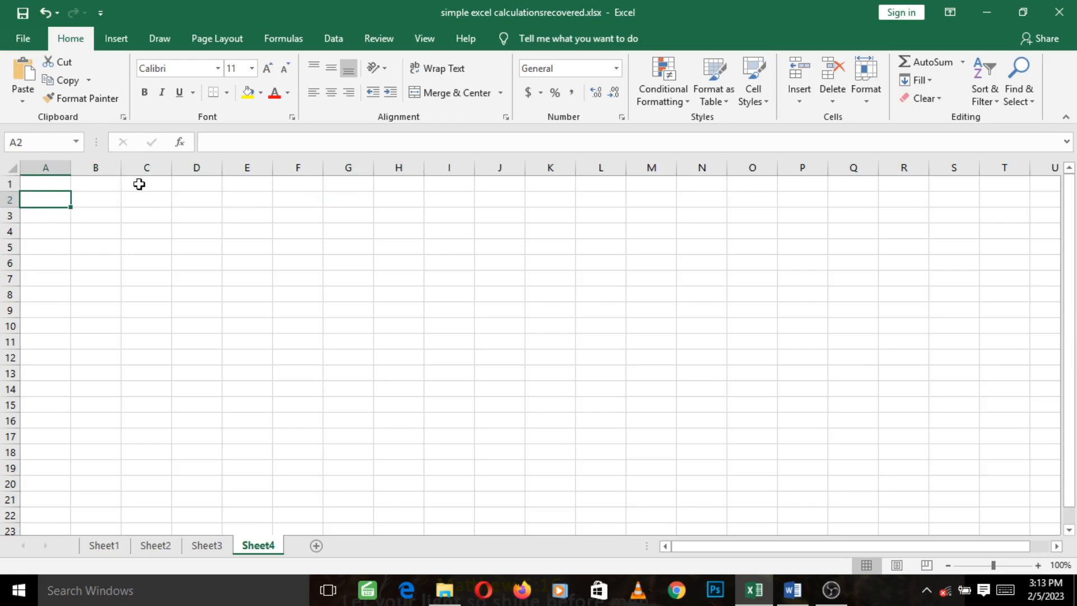
pyautogui.moveTo(129, 184)
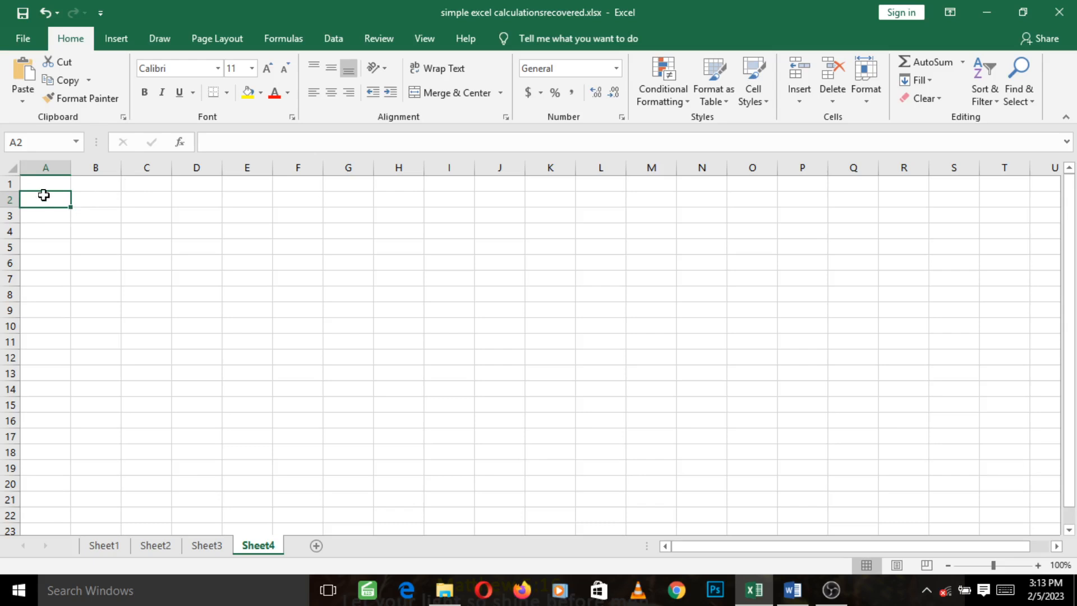
# Step: Enter the heading 'Product' in cell A2
pyautogui.write('Produ')
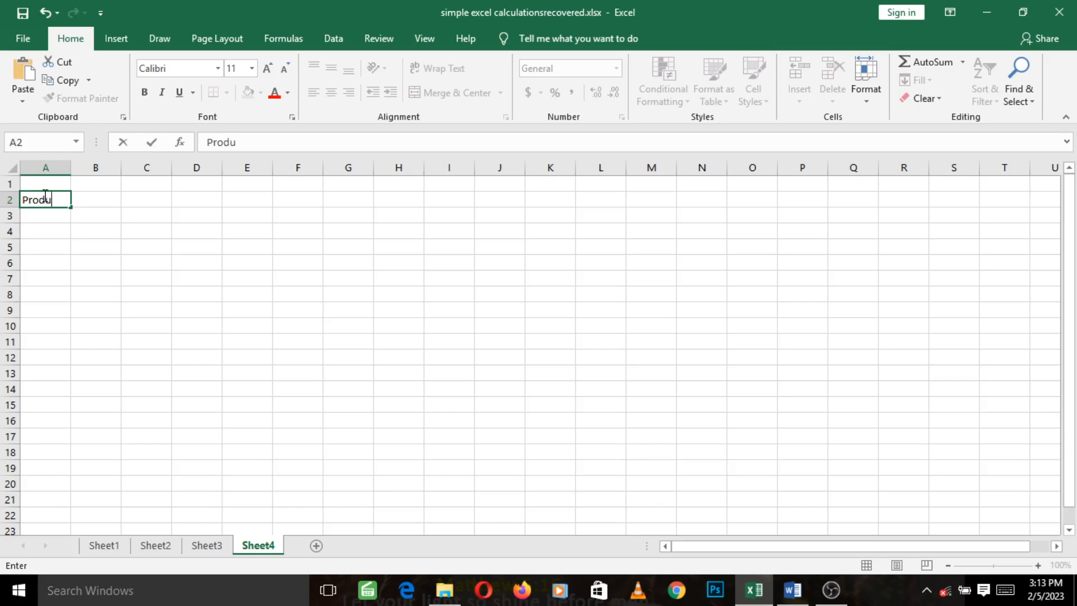
pyautogui.write('ct')
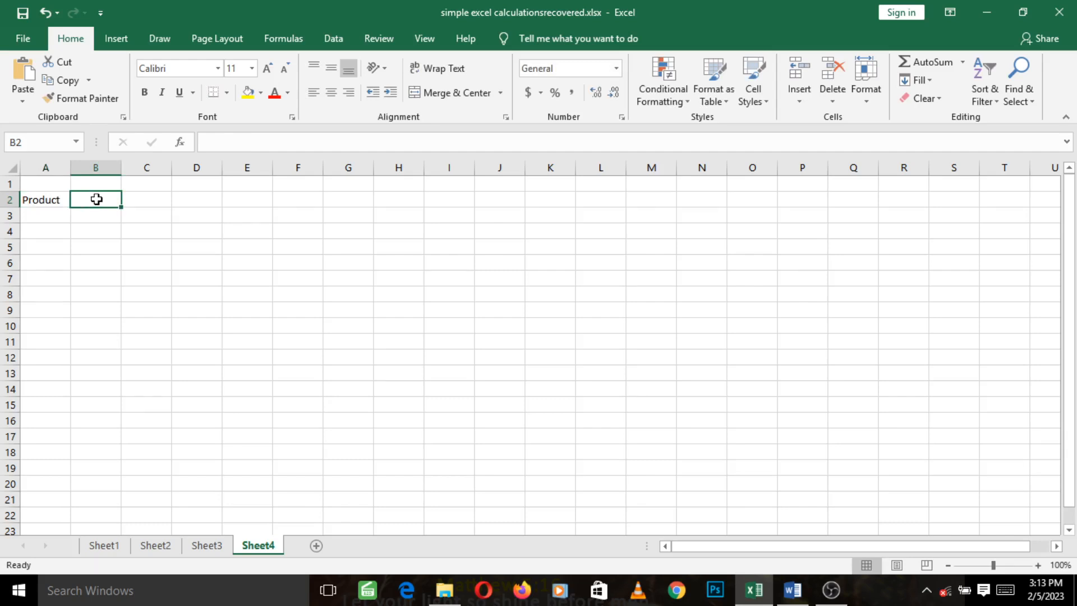
pyautogui.moveTo(79, 206)
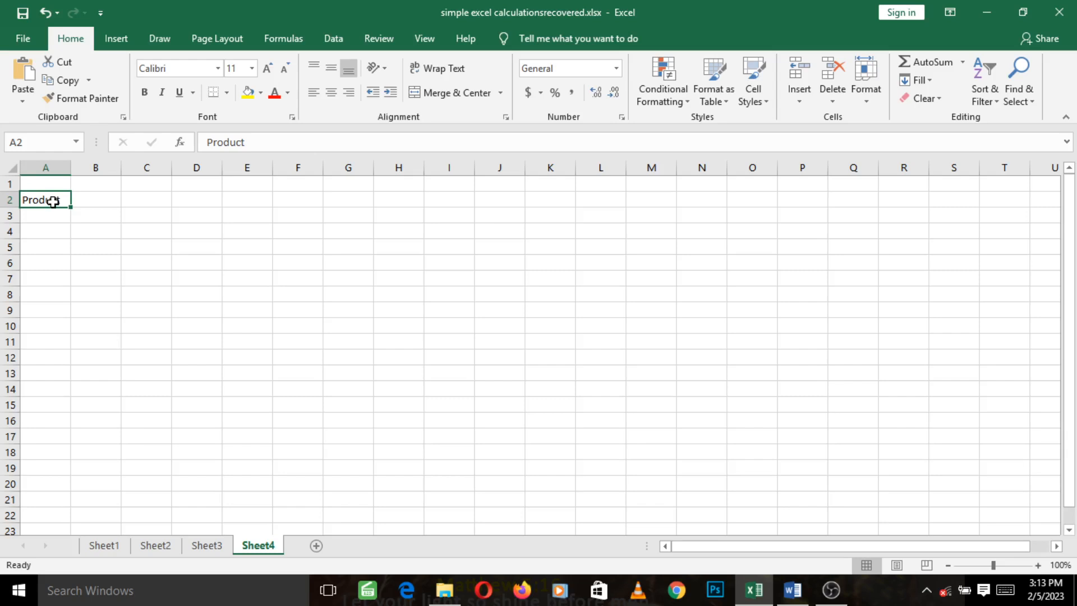
pyautogui.click(95, 199)
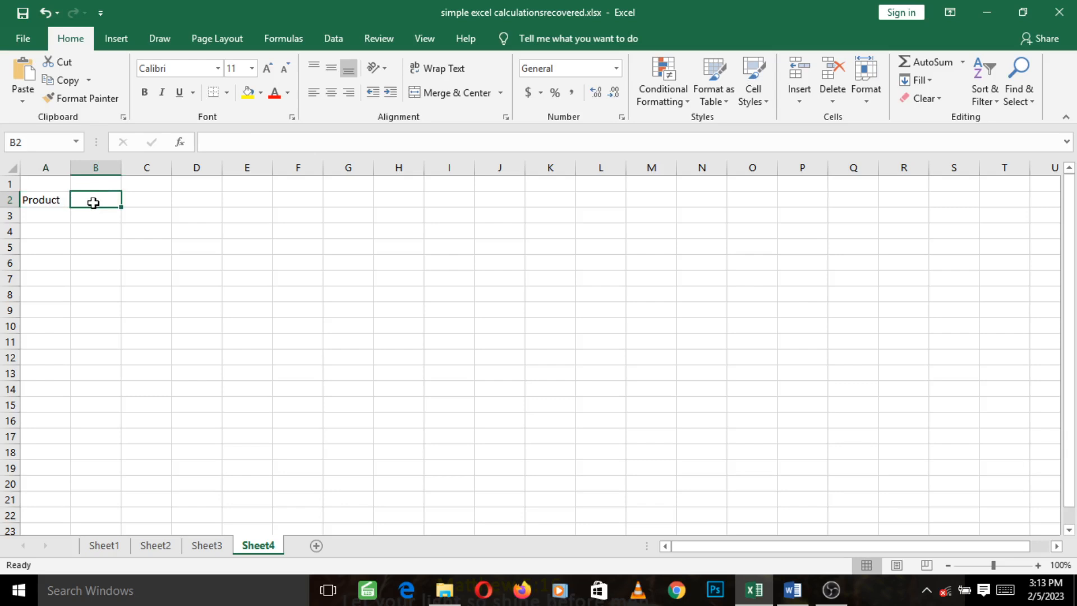
# Step: Add headings Unit C.P, Unit S.P and Quantity, correcting the Quantity typo
pyautogui.write('Unit')
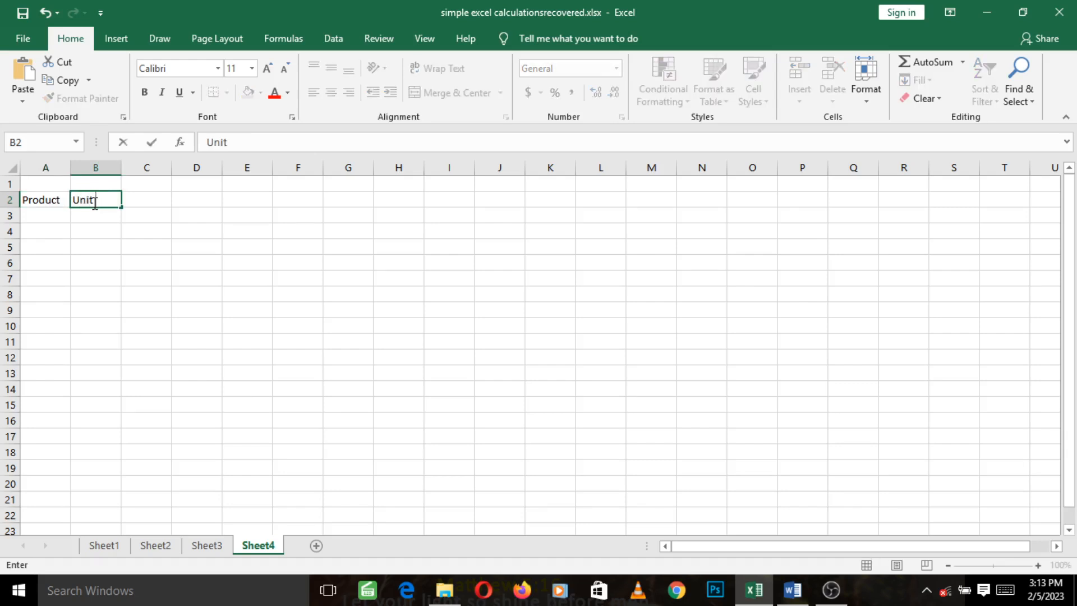
pyautogui.write('C.P')
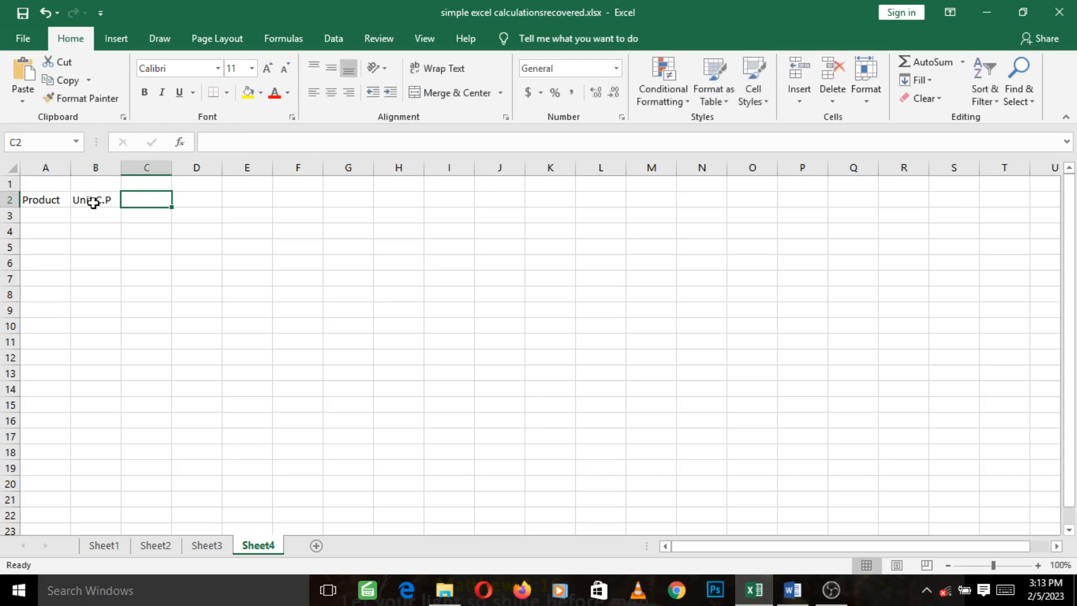
pyautogui.write('U')
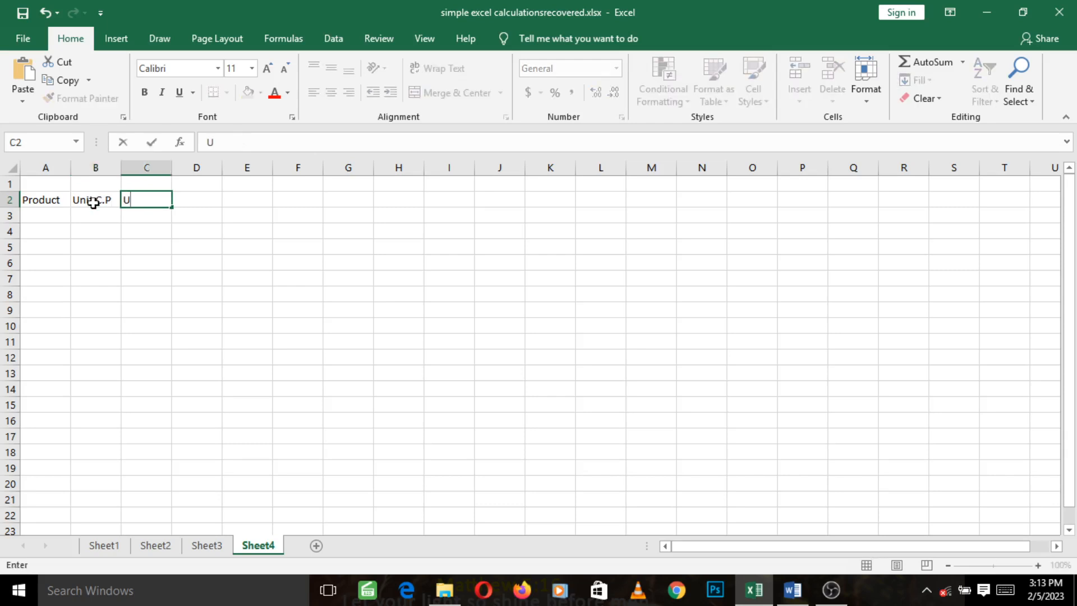
pyautogui.write('nit')
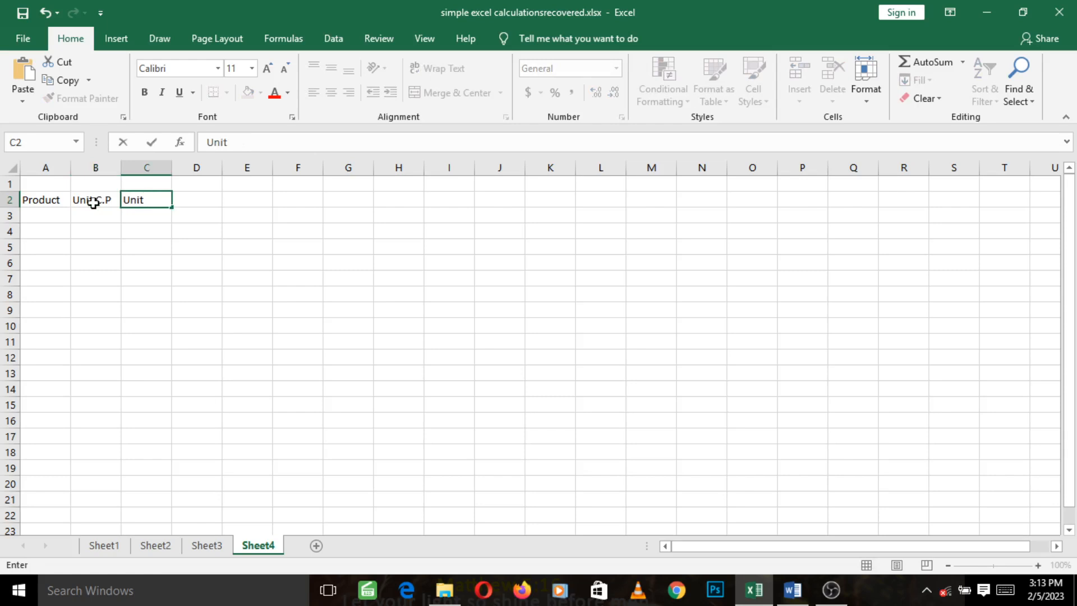
pyautogui.write('S.P')
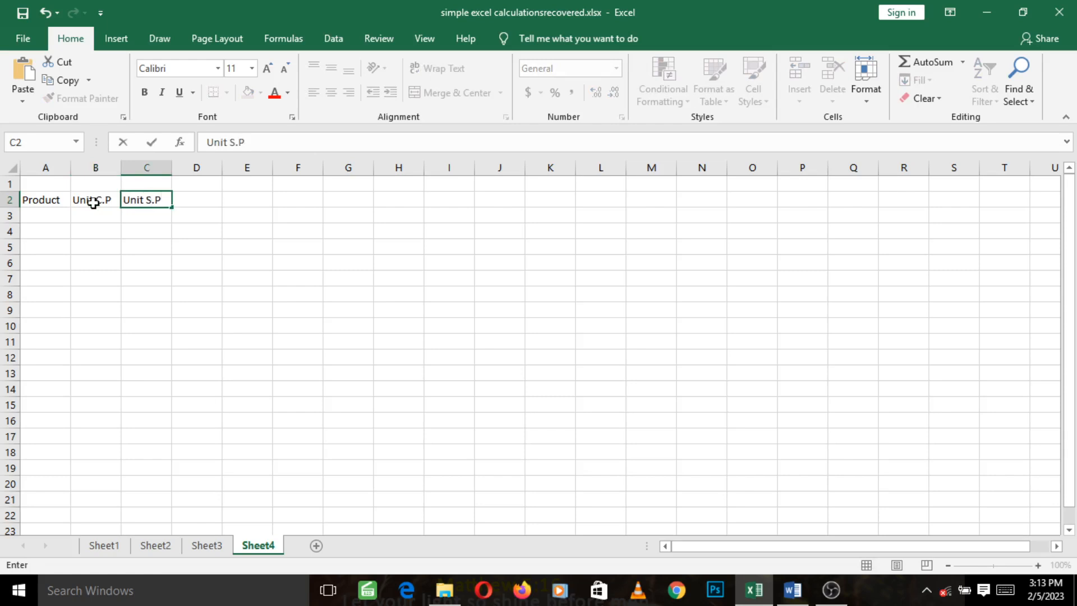
pyautogui.write('Q')
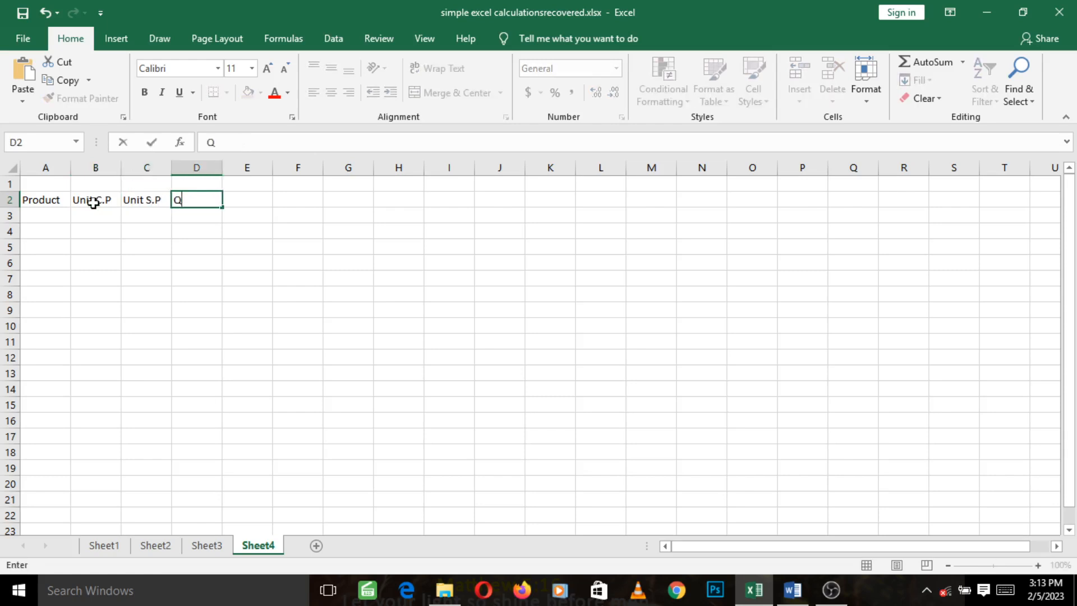
pyautogui.write('untity')
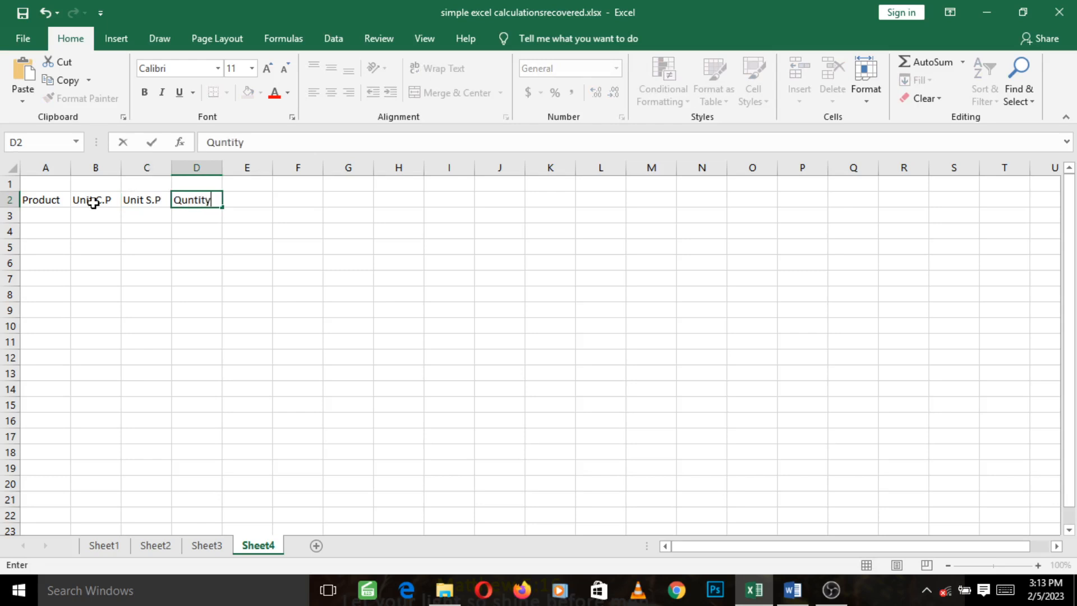
pyautogui.click(95, 199)
pyautogui.write('a')
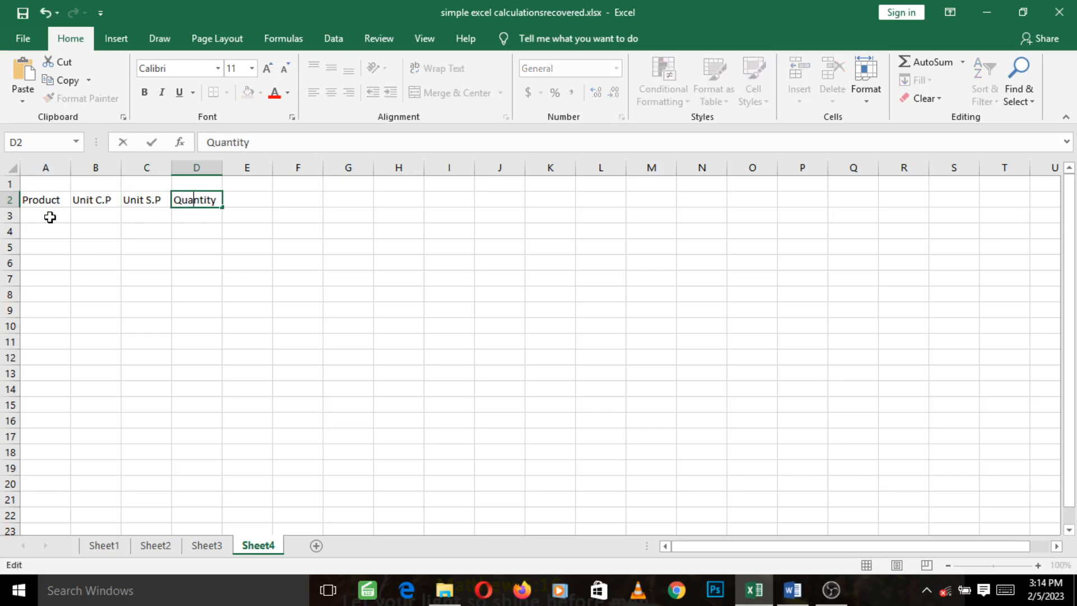
pyautogui.click(46, 215)
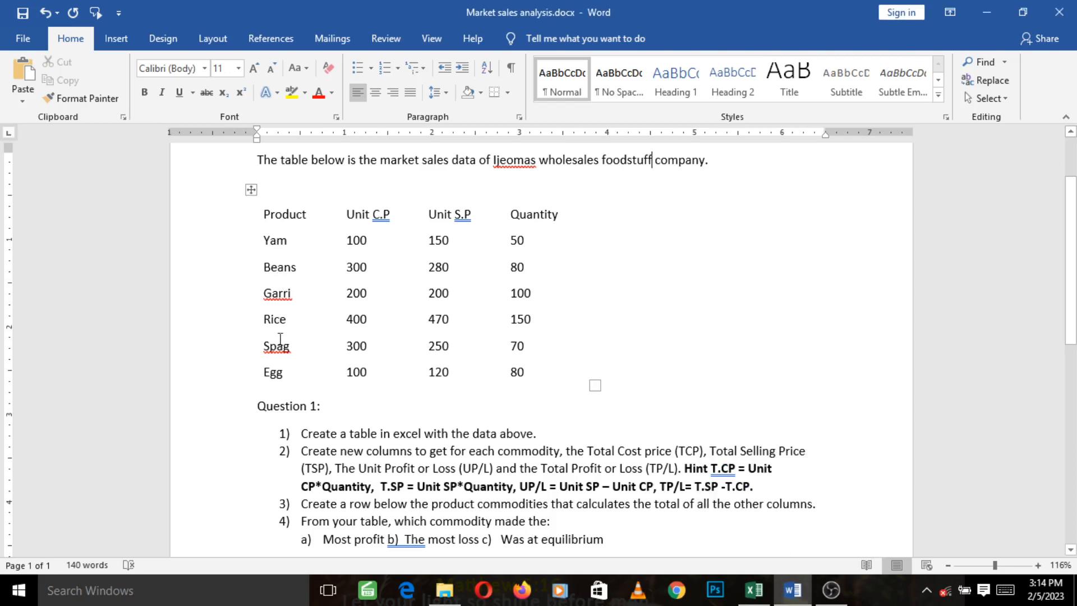
pyautogui.moveTo(270, 319)
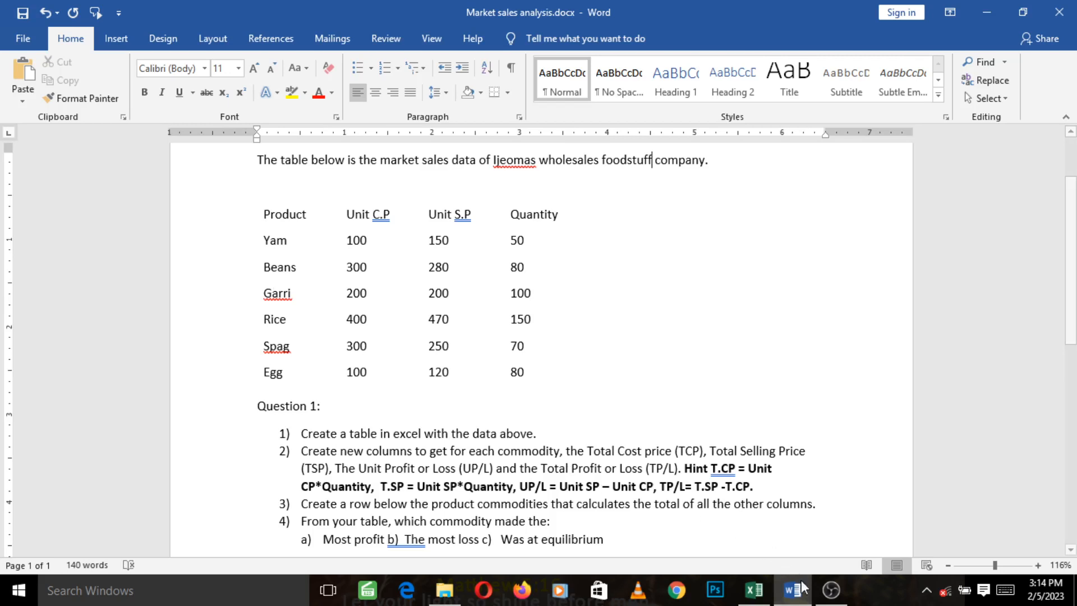
# Step: Enter Yam, Beans and Garri below the Product heading
pyautogui.click(753, 590)
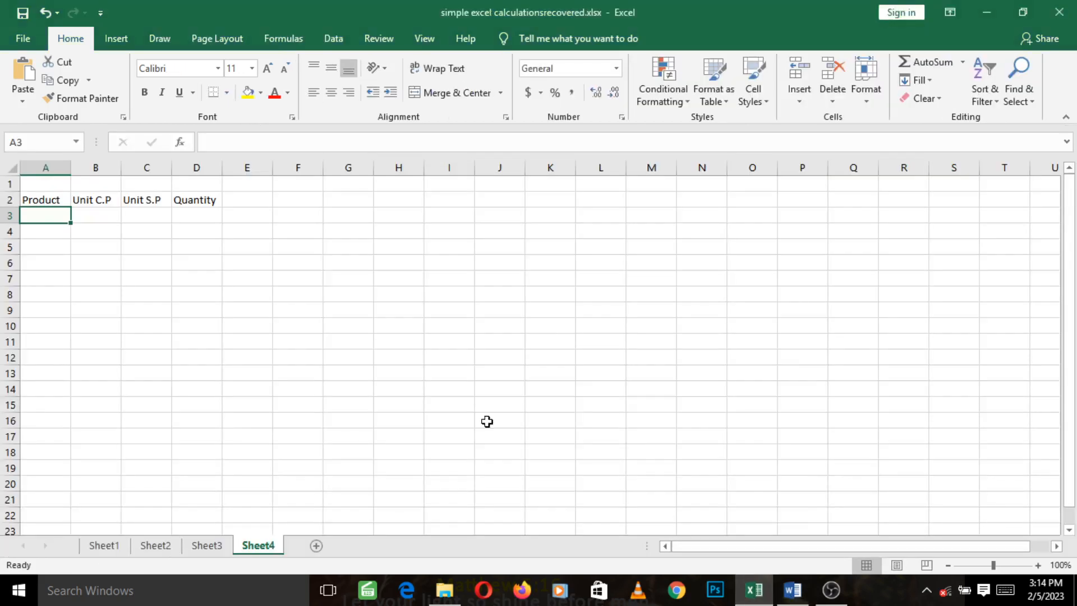
pyautogui.write('Y')
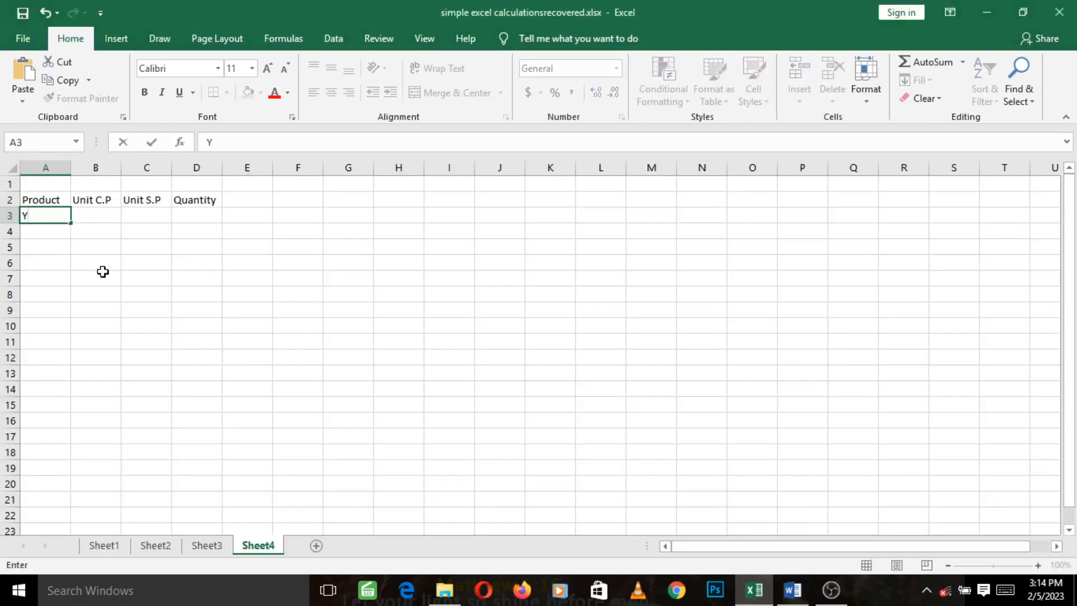
pyautogui.write('am')
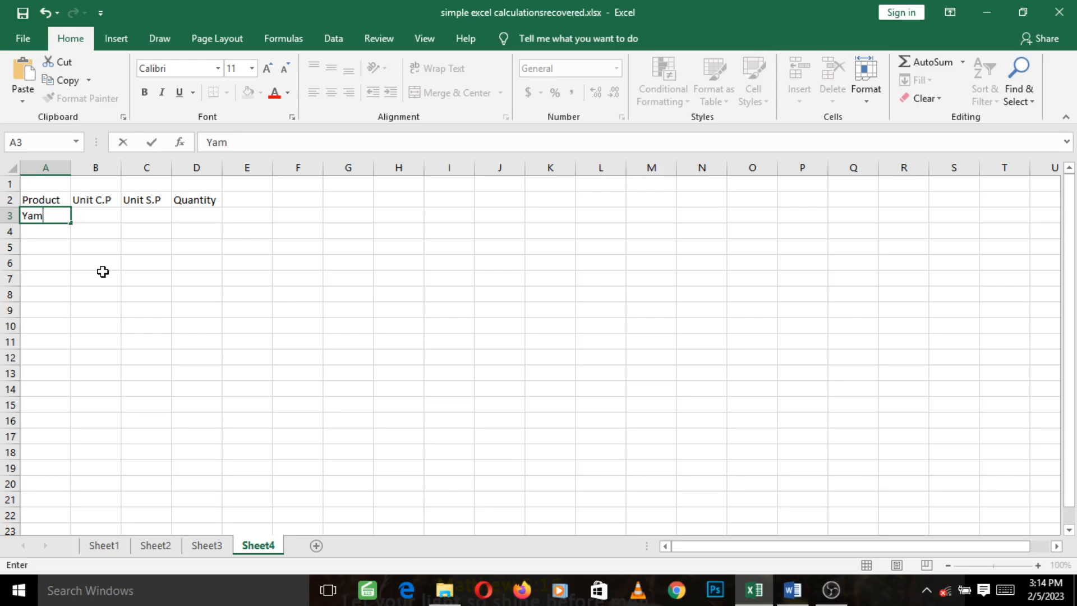
pyautogui.press('enter')
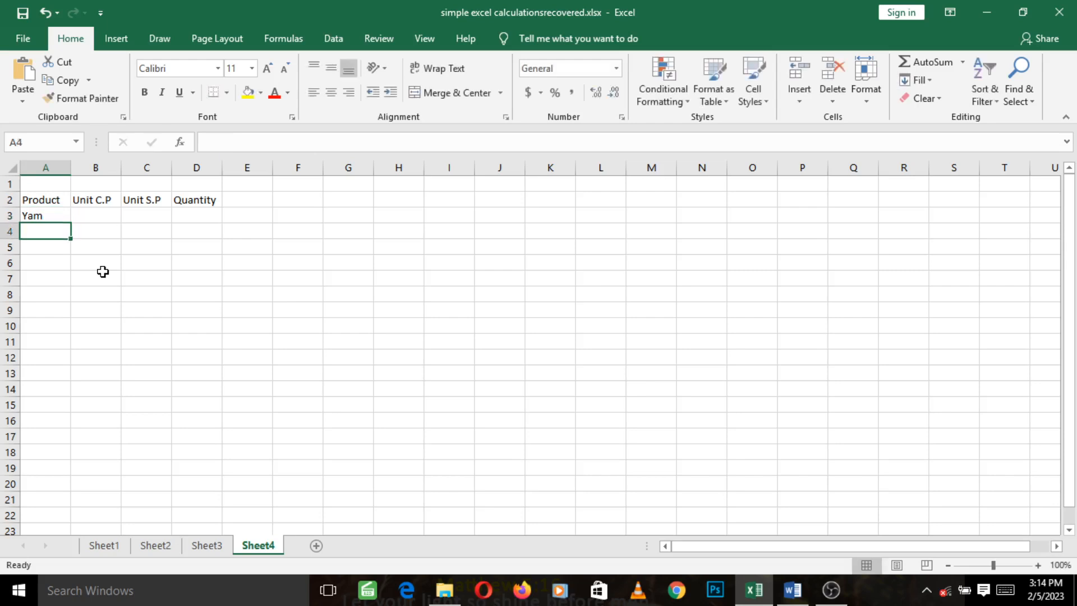
pyautogui.write('Beans')
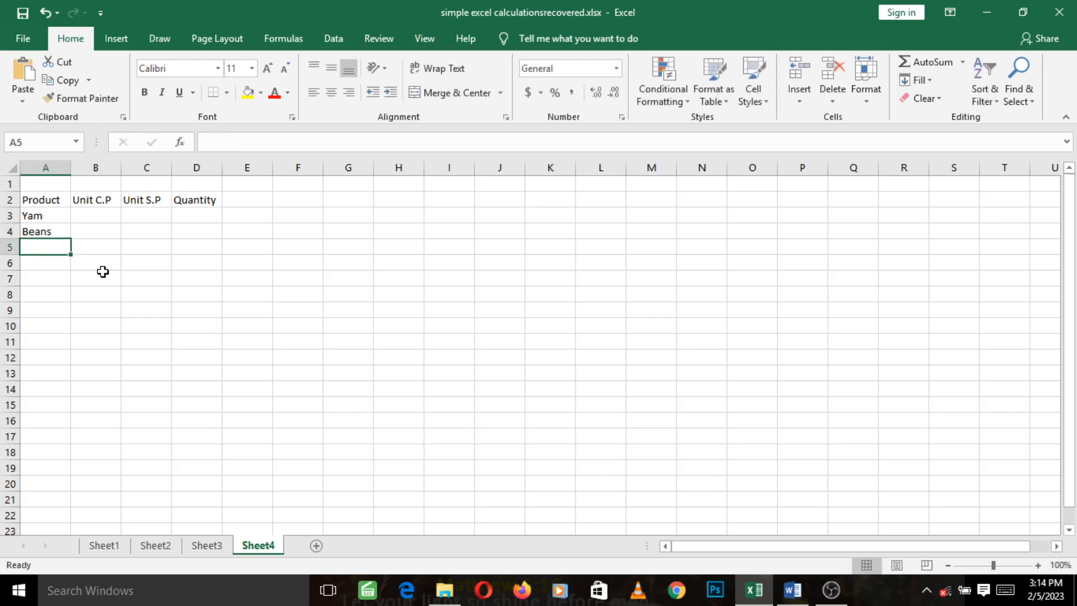
pyautogui.write('G')
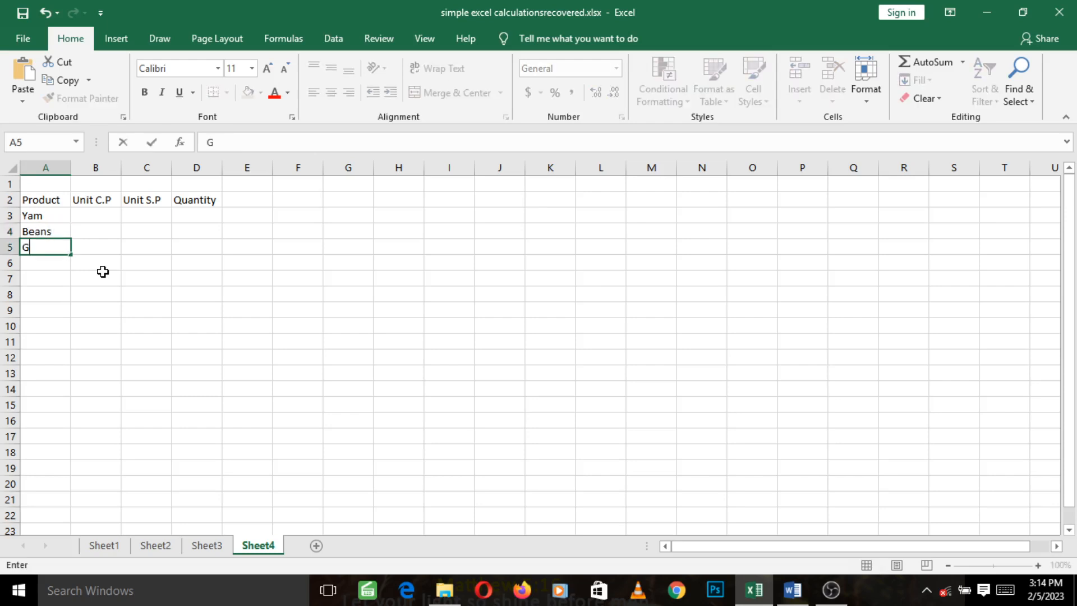
pyautogui.write('arri')
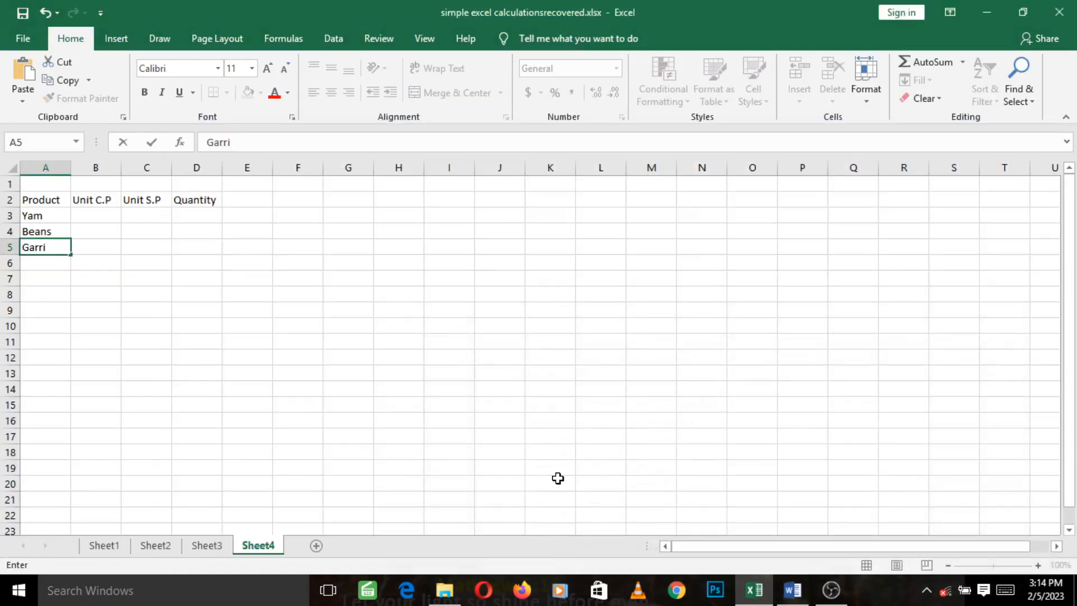
# Step: Add Rice, Spag and Egg to finish the product list
pyautogui.write('R')
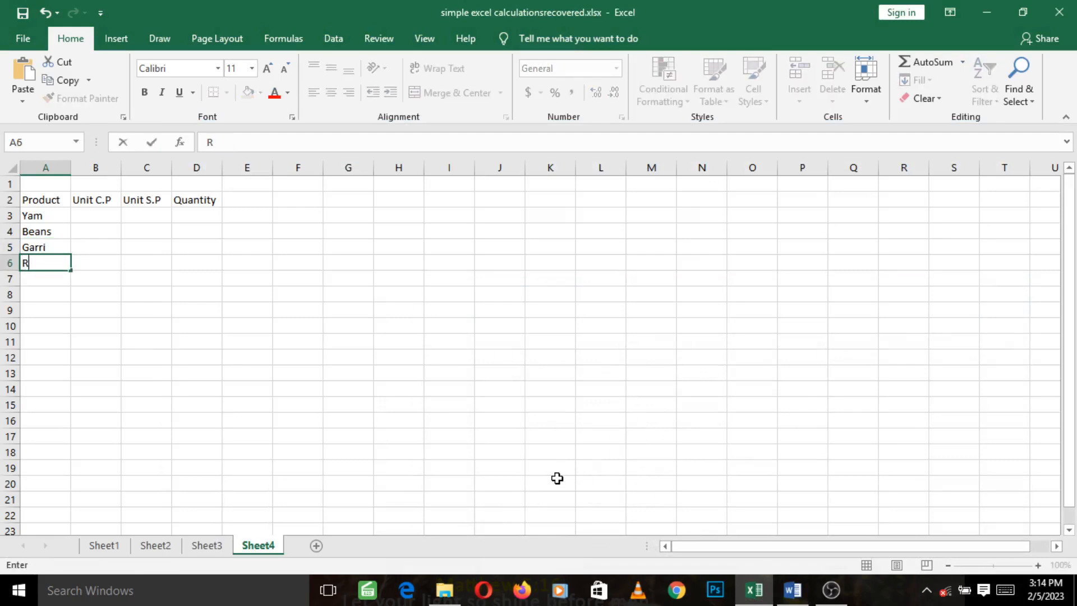
pyautogui.write('ice')
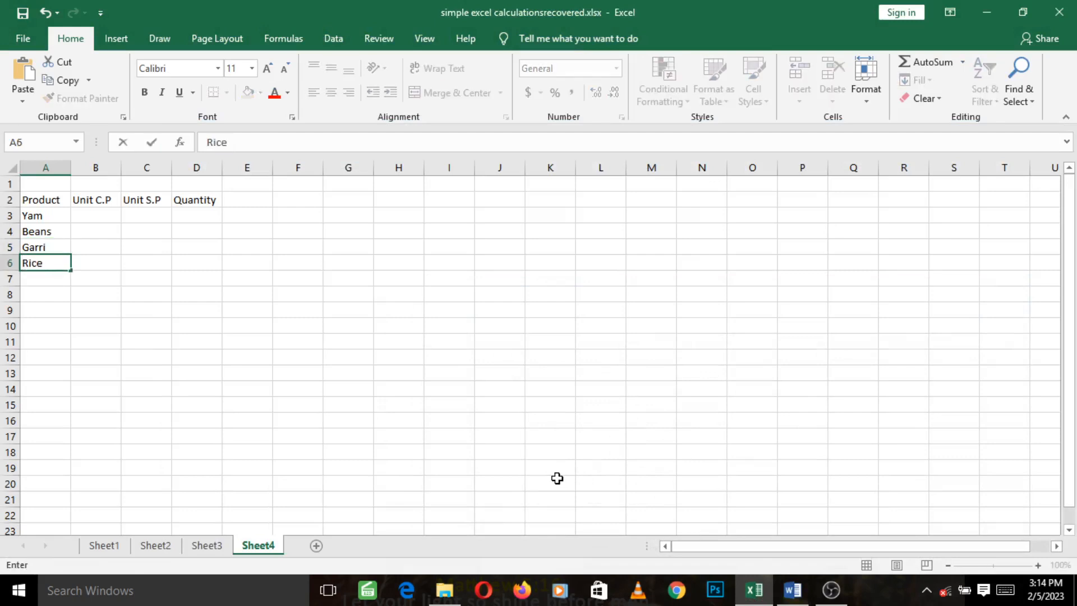
pyautogui.write('Sp')
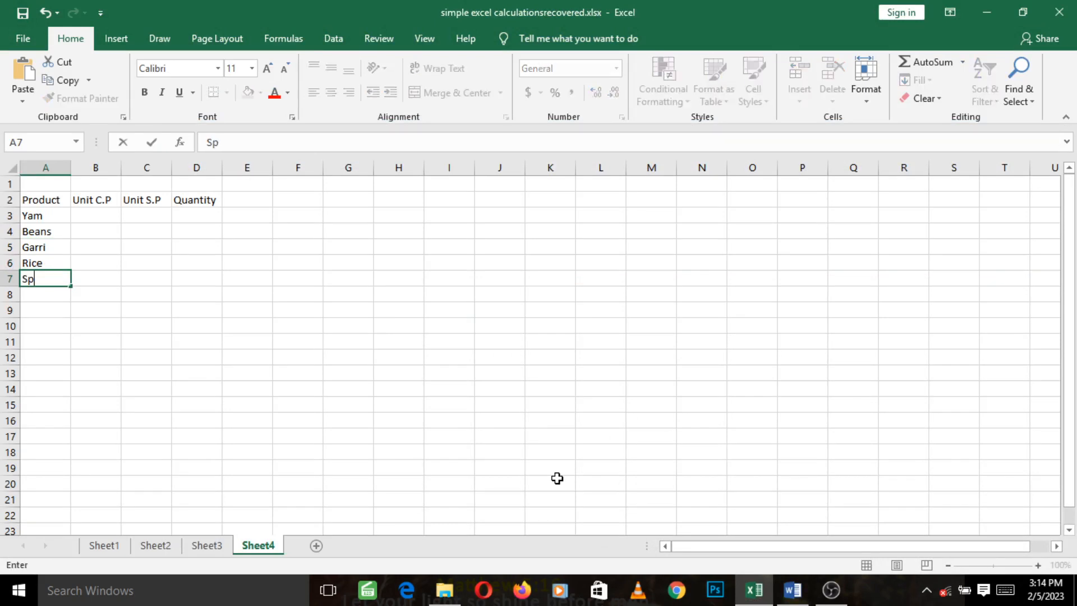
pyautogui.write('a')
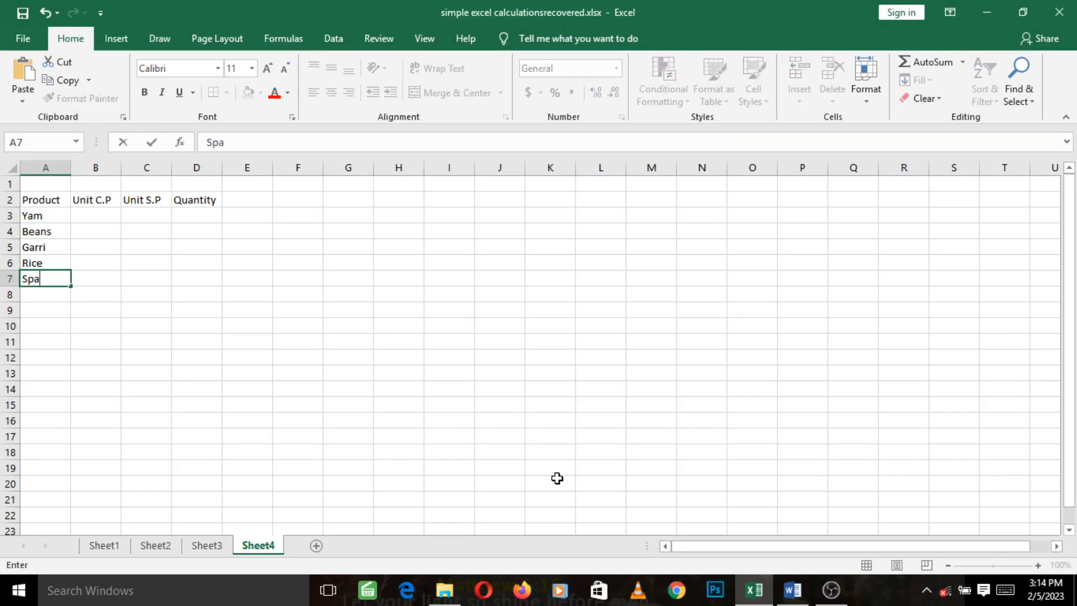
pyautogui.write('g')
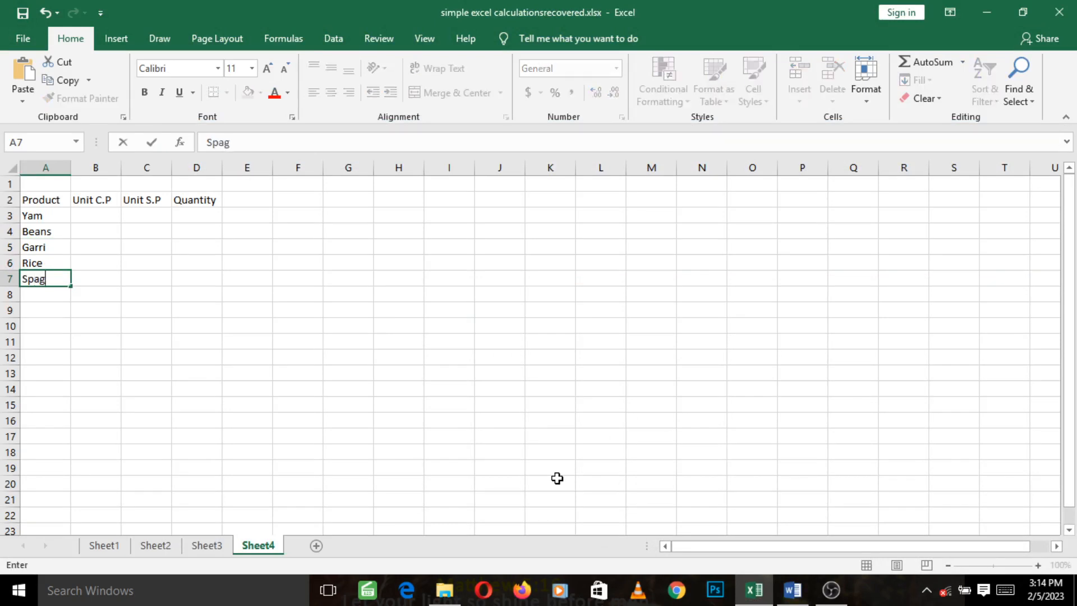
pyautogui.press('enter')
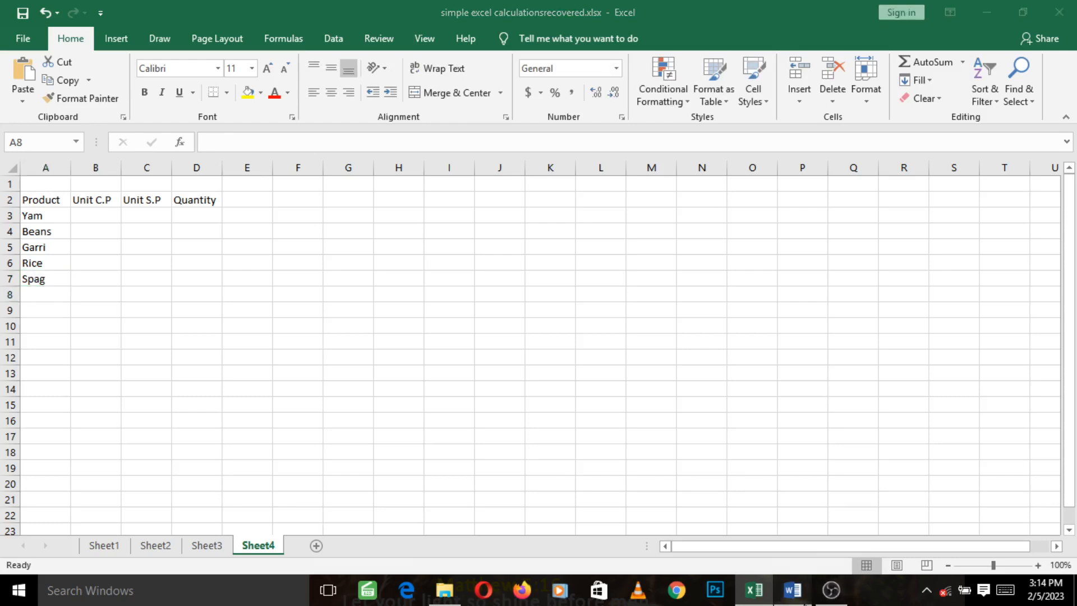
pyautogui.click(45, 294)
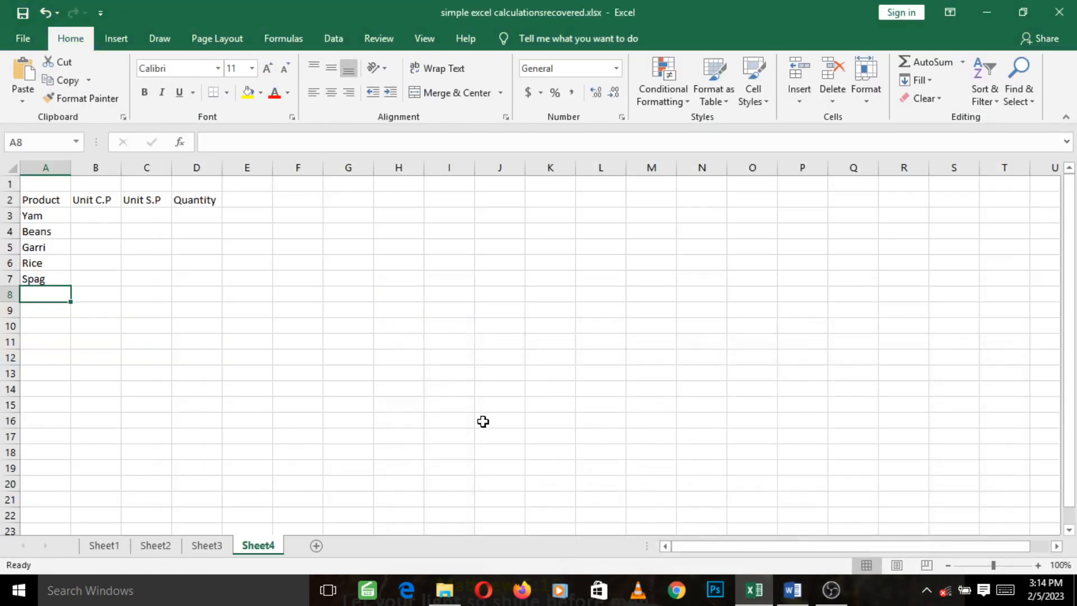
pyautogui.write('Egg')
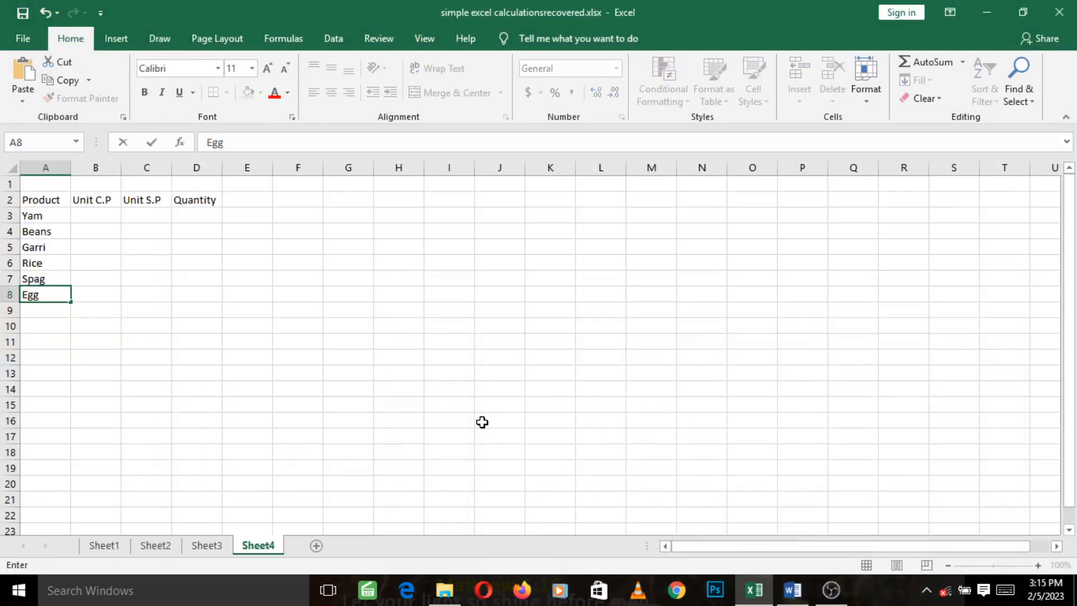
pyautogui.click(95, 215)
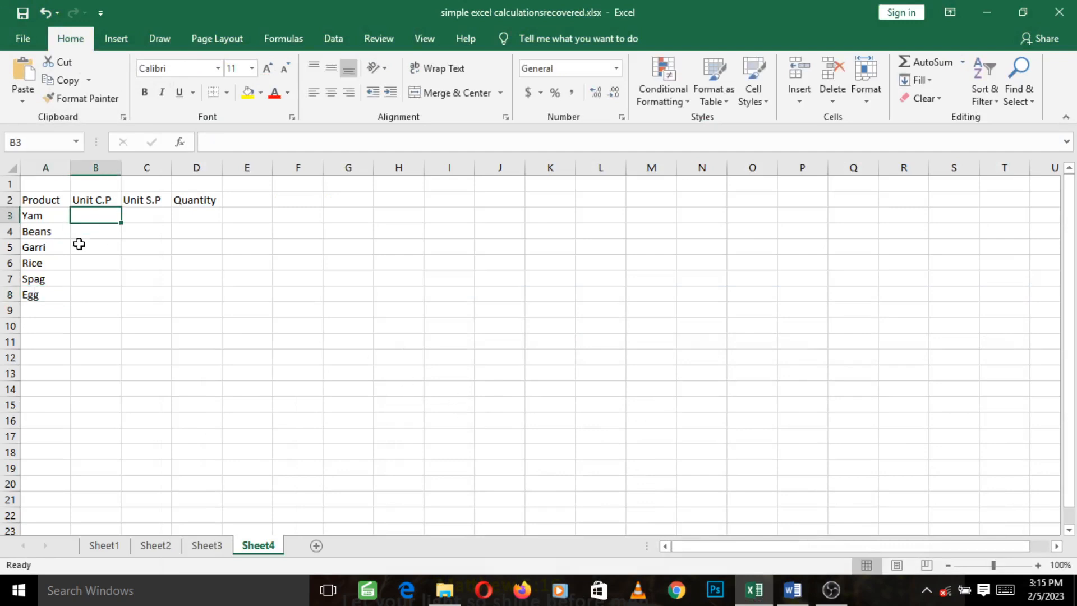
pyautogui.moveTo(34, 279)
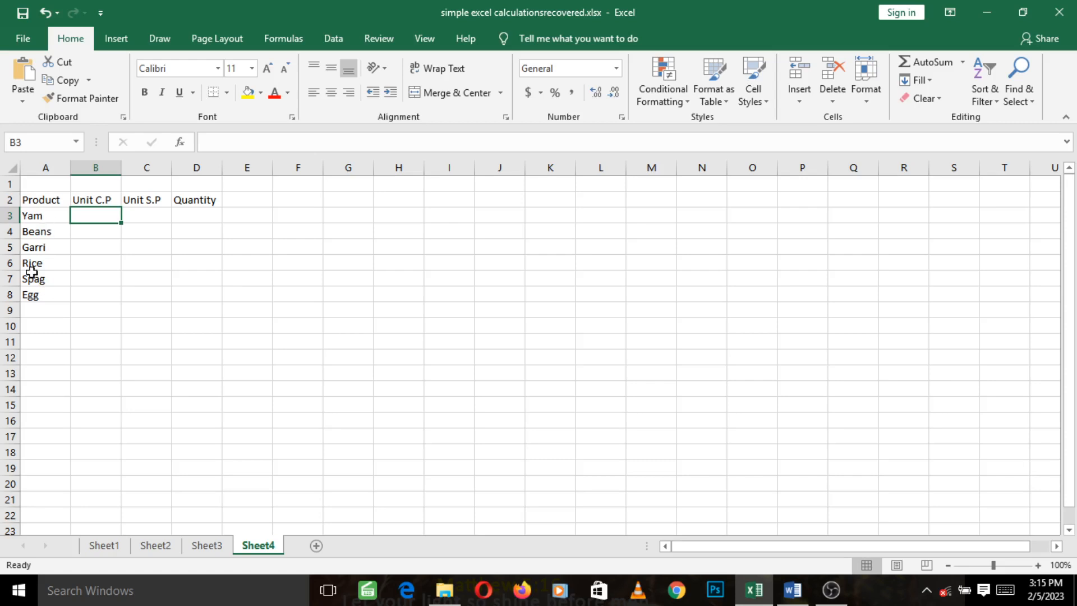
pyautogui.moveTo(698, 516)
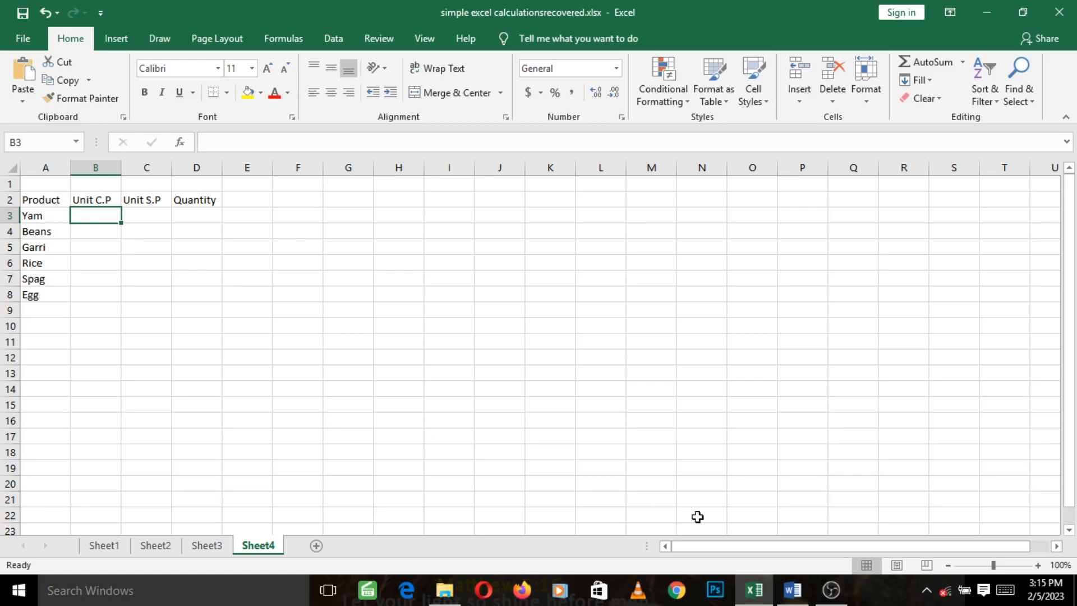
# Step: Enter Unit C.P values 100, 300, 200, 400, 300, 100 from the Word table
pyautogui.click(792, 590)
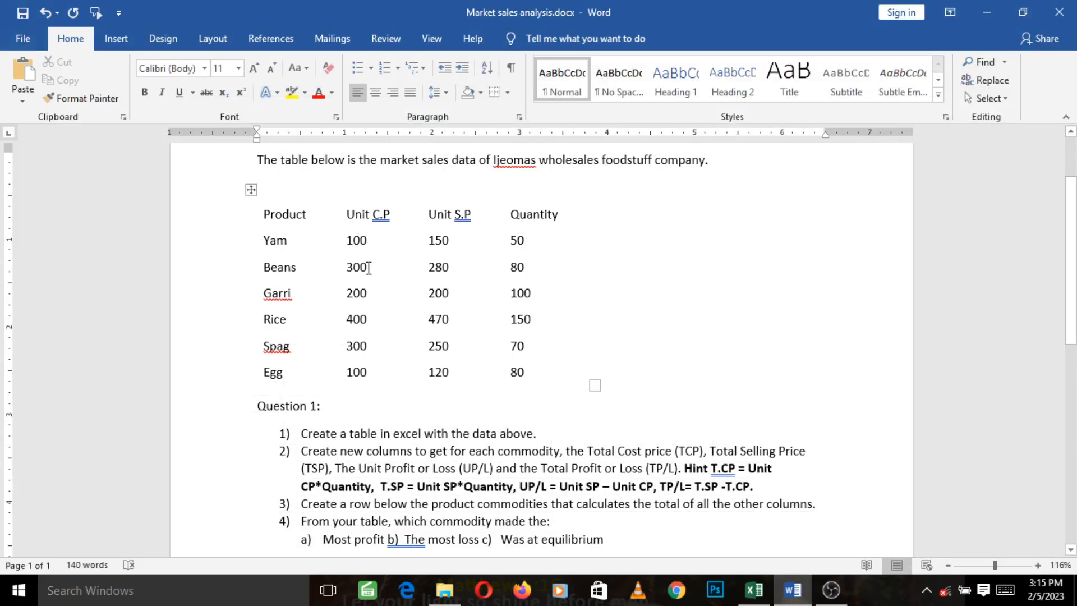
pyautogui.moveTo(369, 272)
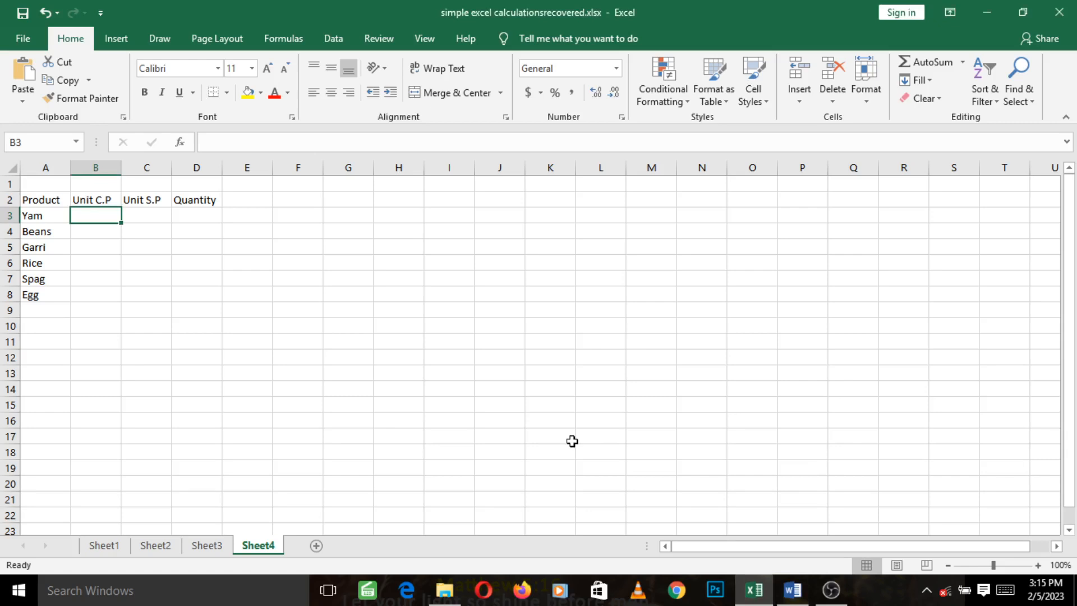
pyautogui.write('100')
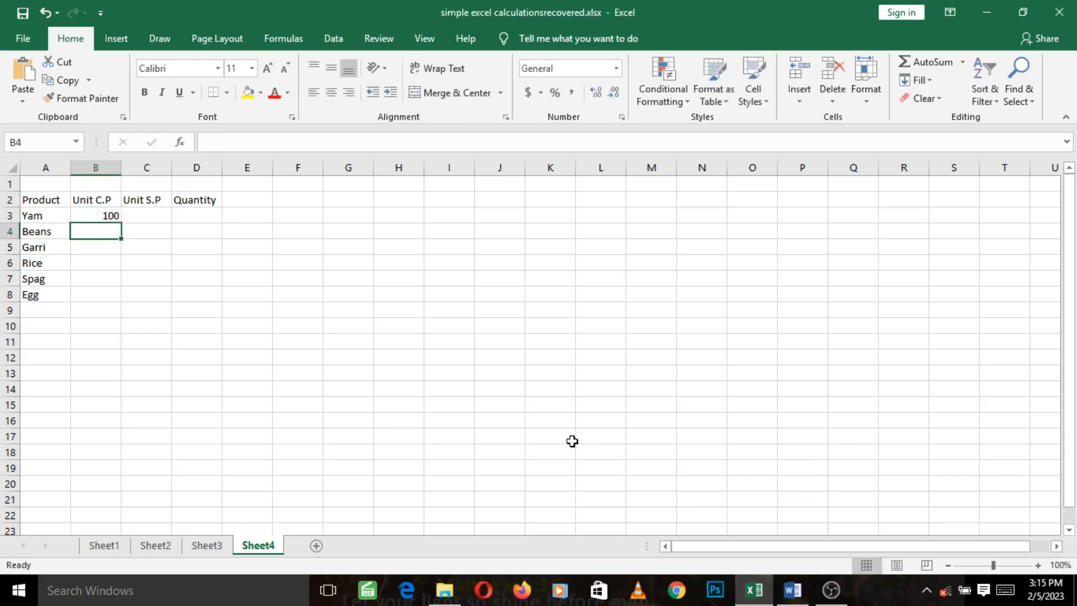
pyautogui.write('300')
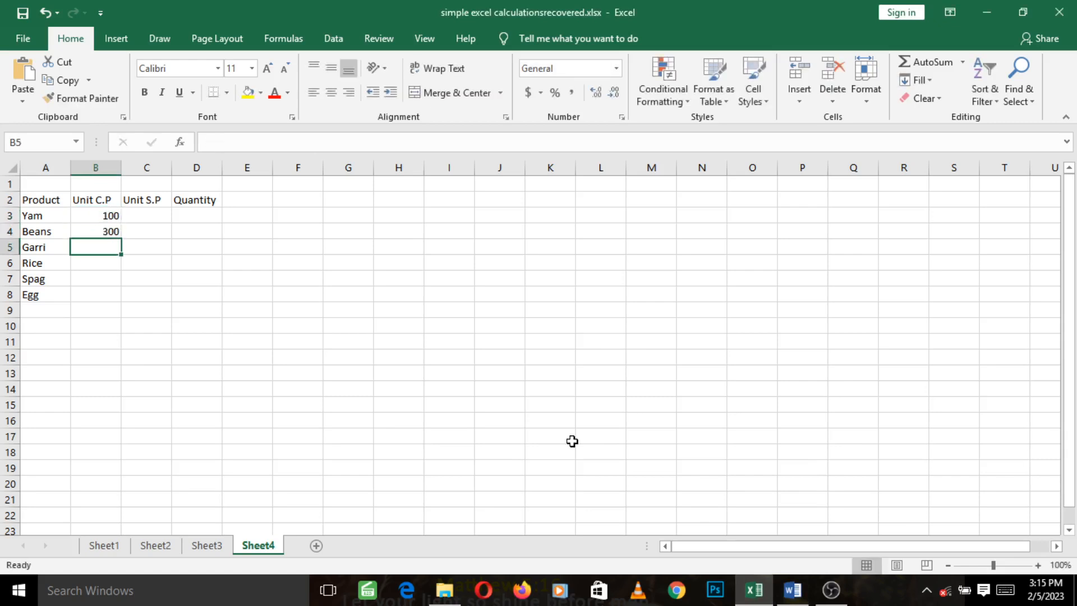
pyautogui.write('200')
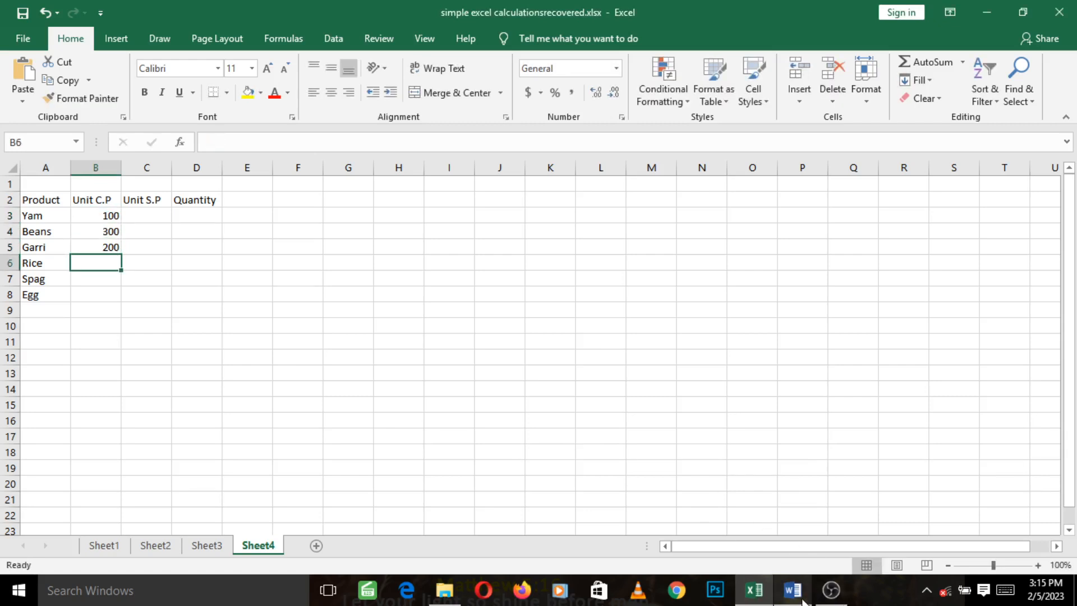
pyautogui.click(792, 590)
pyautogui.write('1')
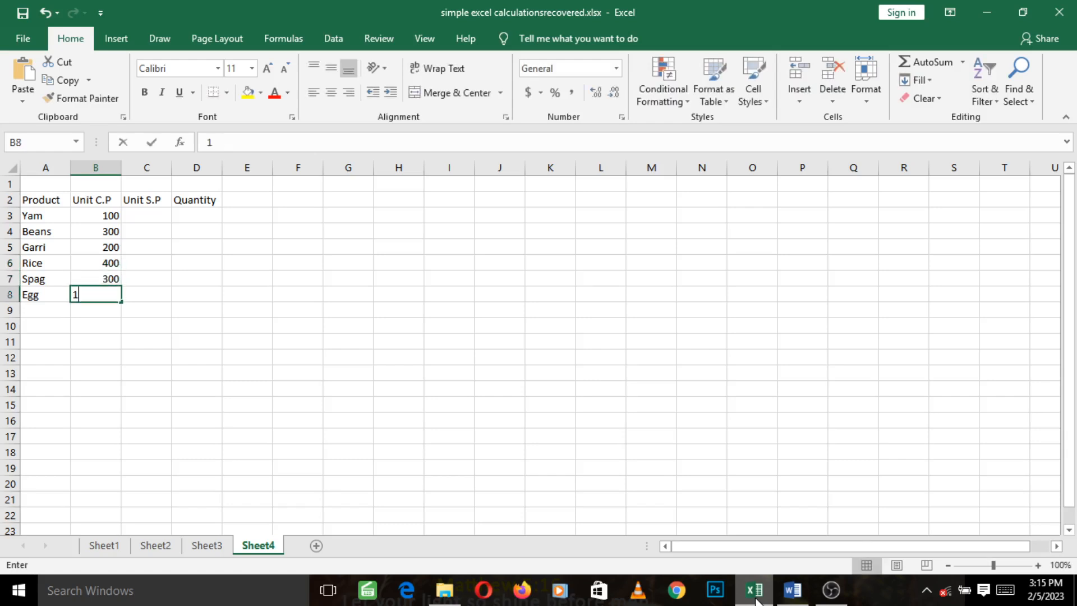
pyautogui.write('00')
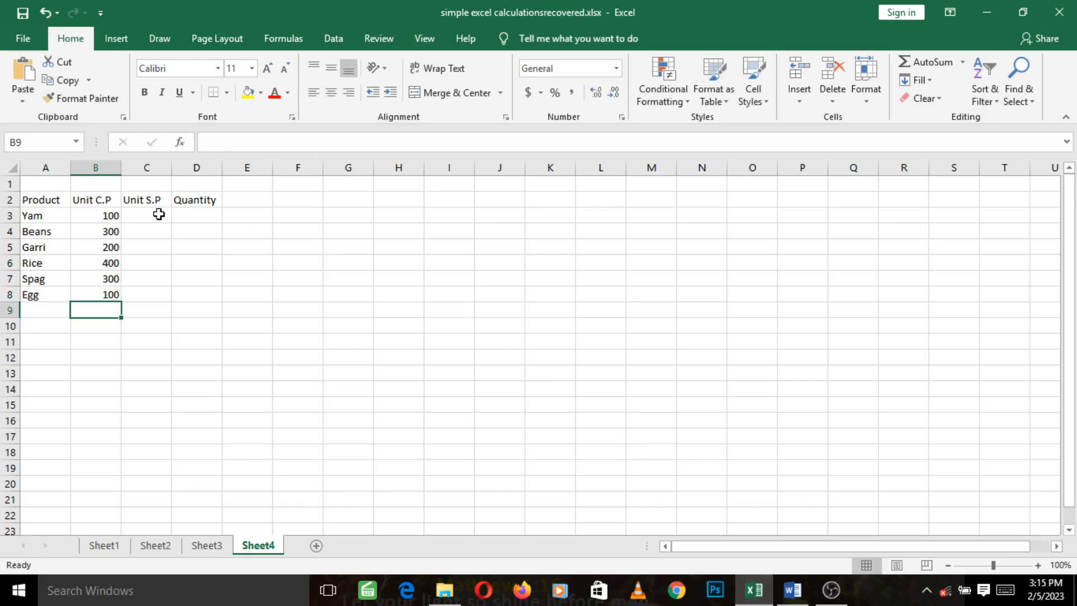
pyautogui.moveTo(143, 225)
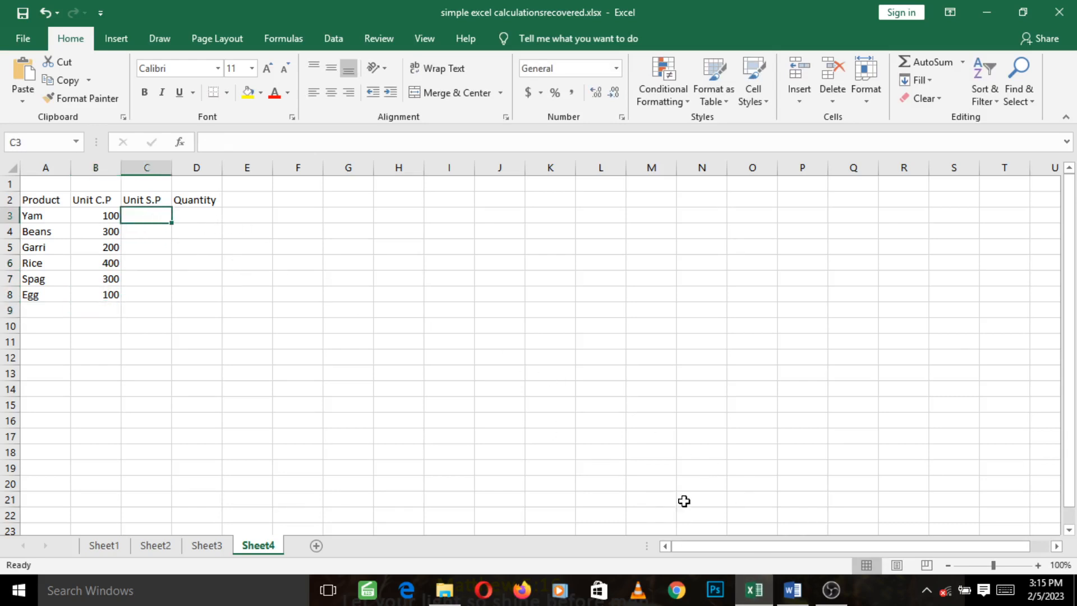
# Step: Enter Unit S.P prices from the Word table, ending with 470, 250 and 120
pyautogui.click(792, 589)
pyautogui.write('1')
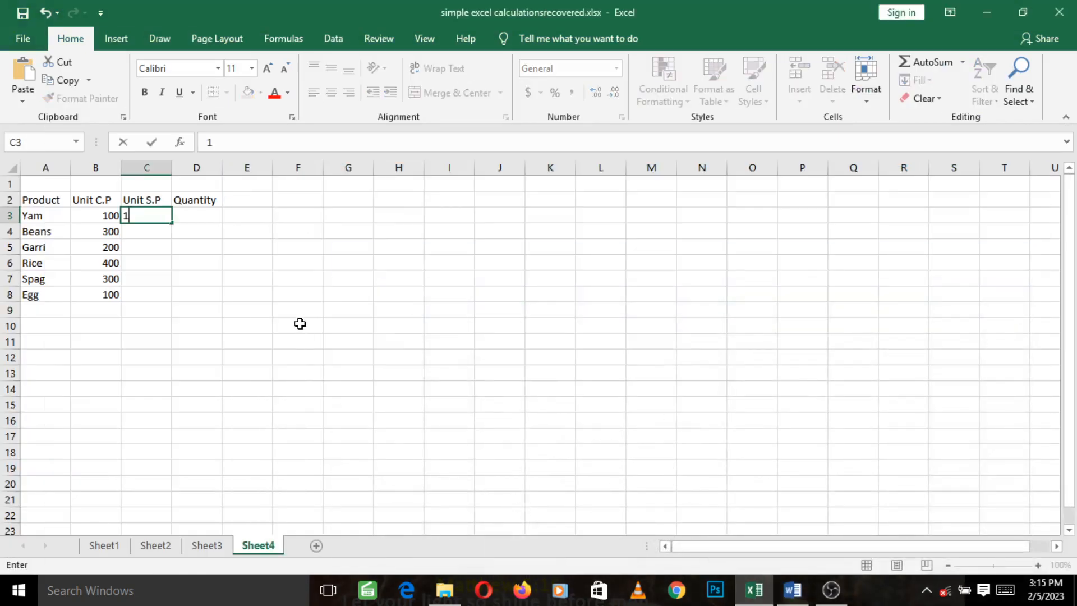
pyautogui.write('2')
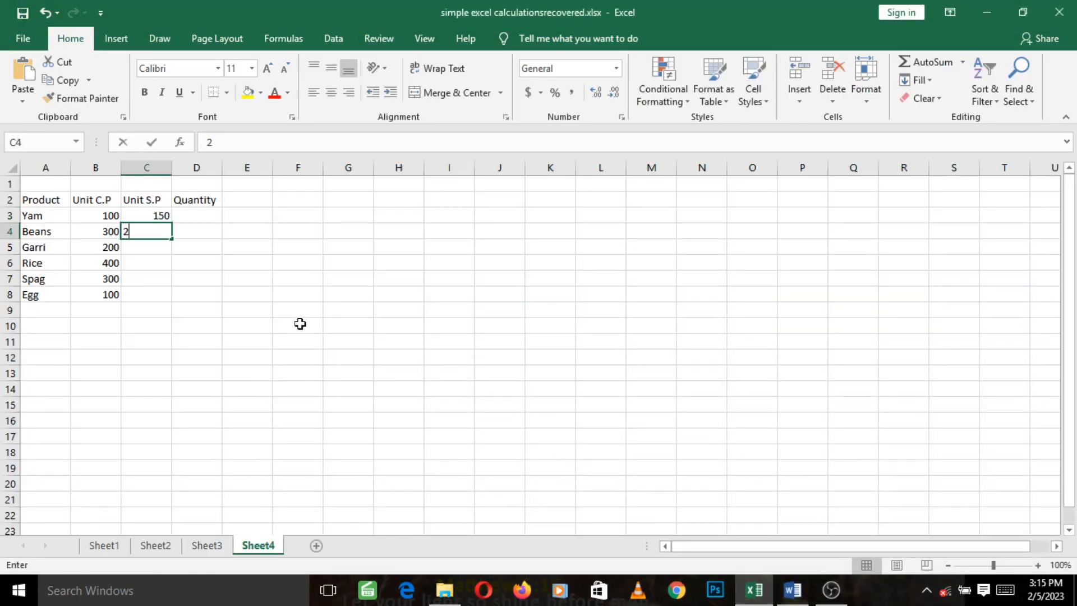
pyautogui.press('enter')
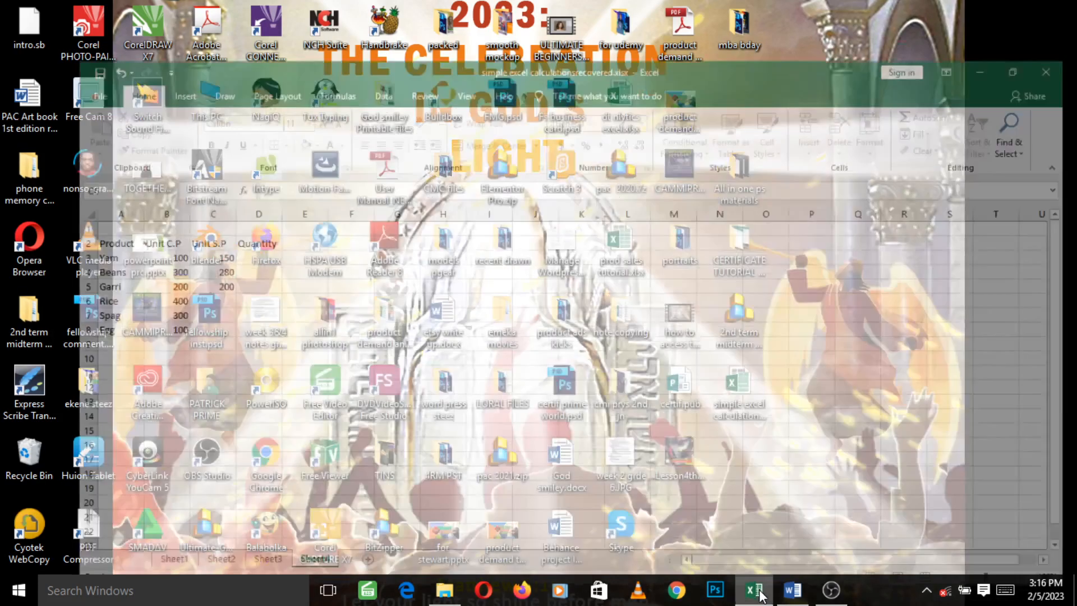
pyautogui.click(792, 590)
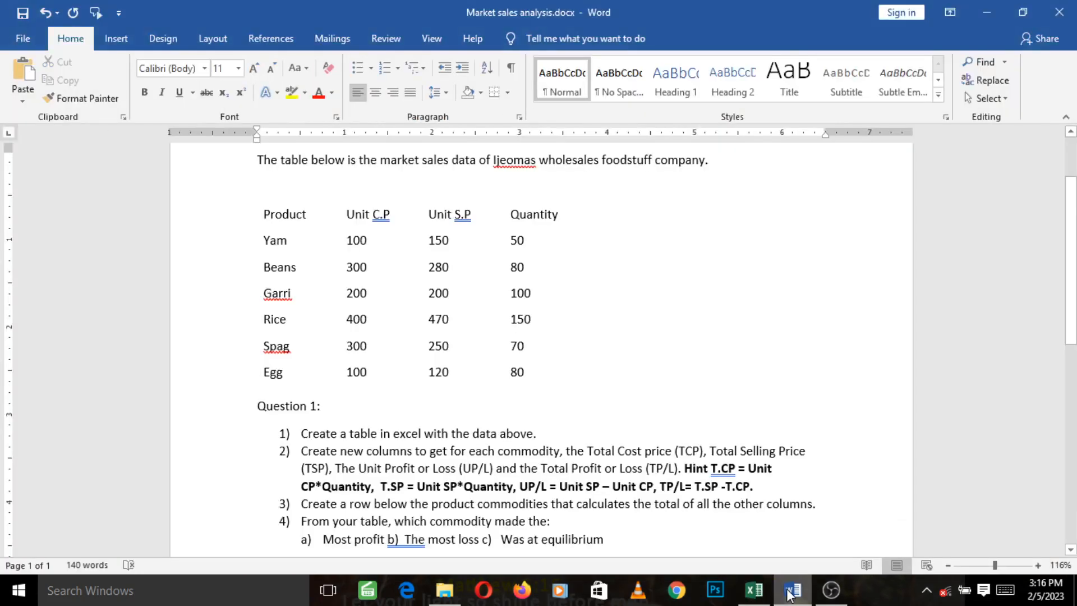
pyautogui.click(752, 590)
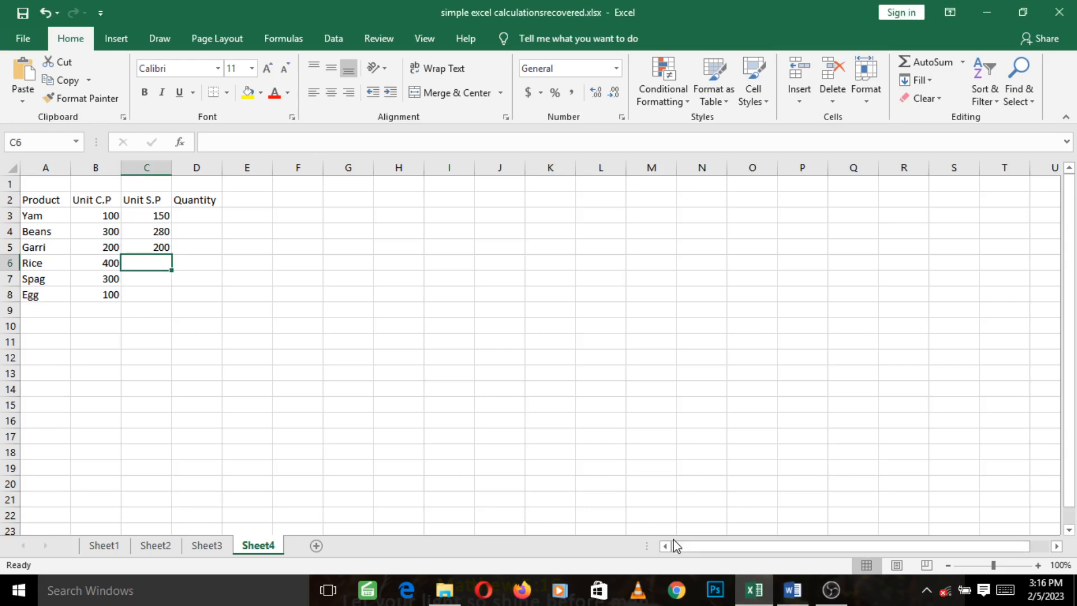
pyautogui.write('470')
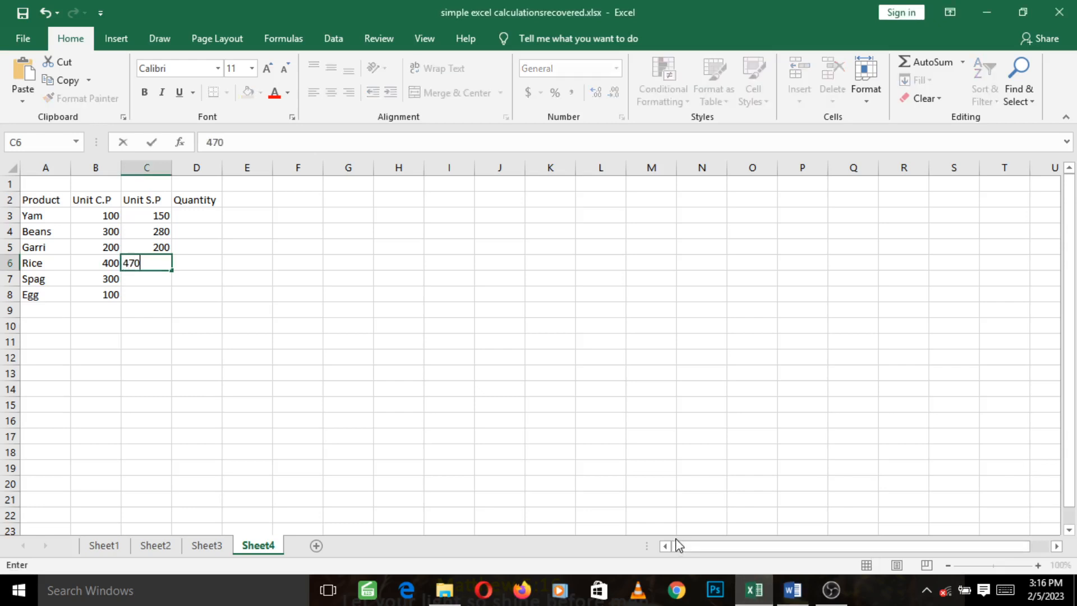
pyautogui.write('250')
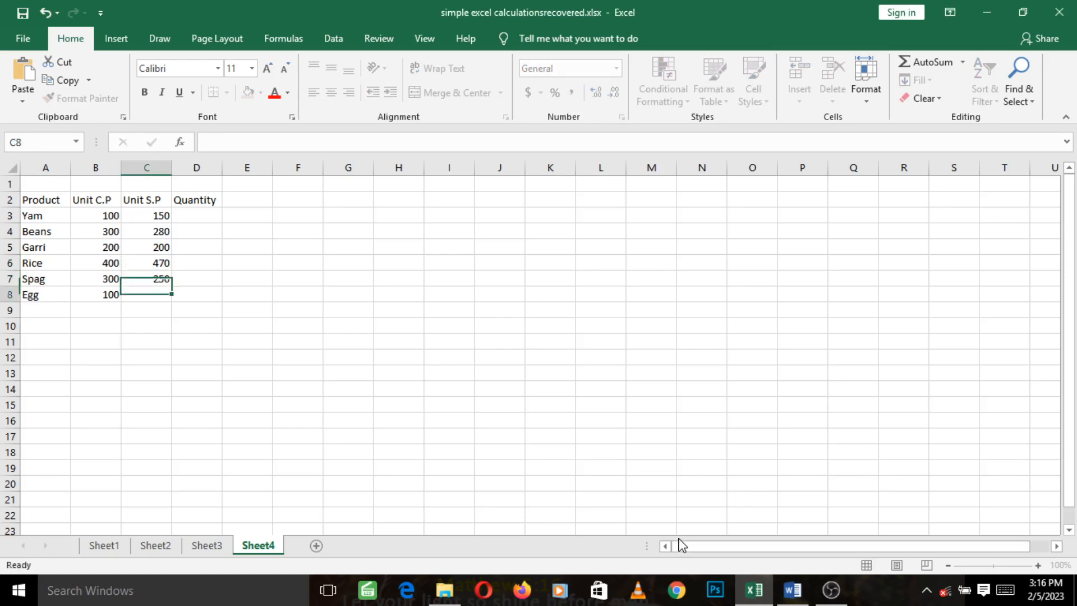
pyautogui.write('120')
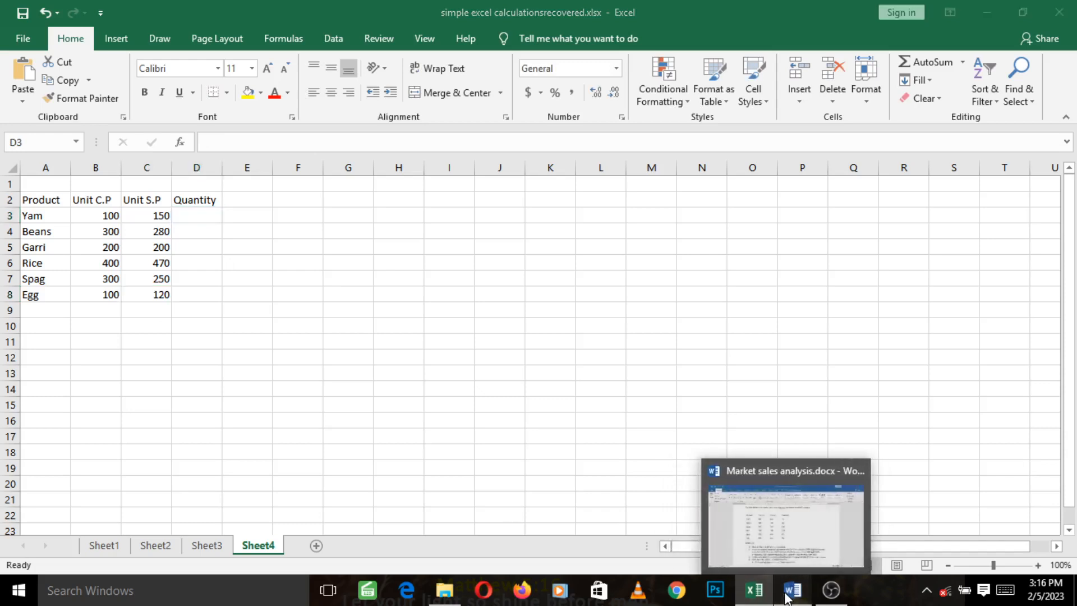
# Step: Enter quantities 50, 80 and 100 for Yam, Beans and Garri
pyautogui.click(786, 515)
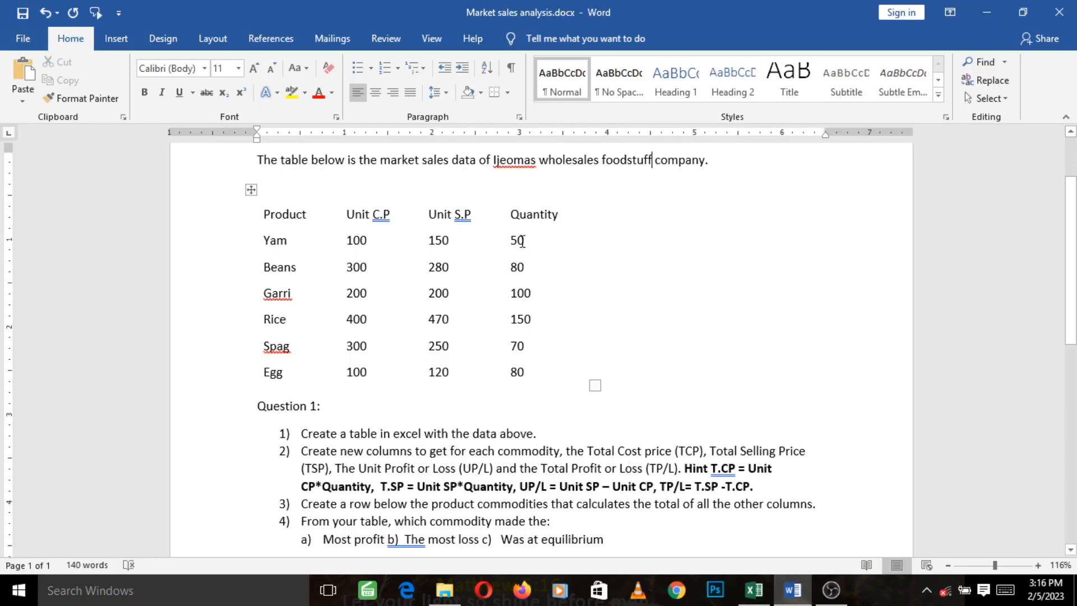
pyautogui.moveTo(529, 296)
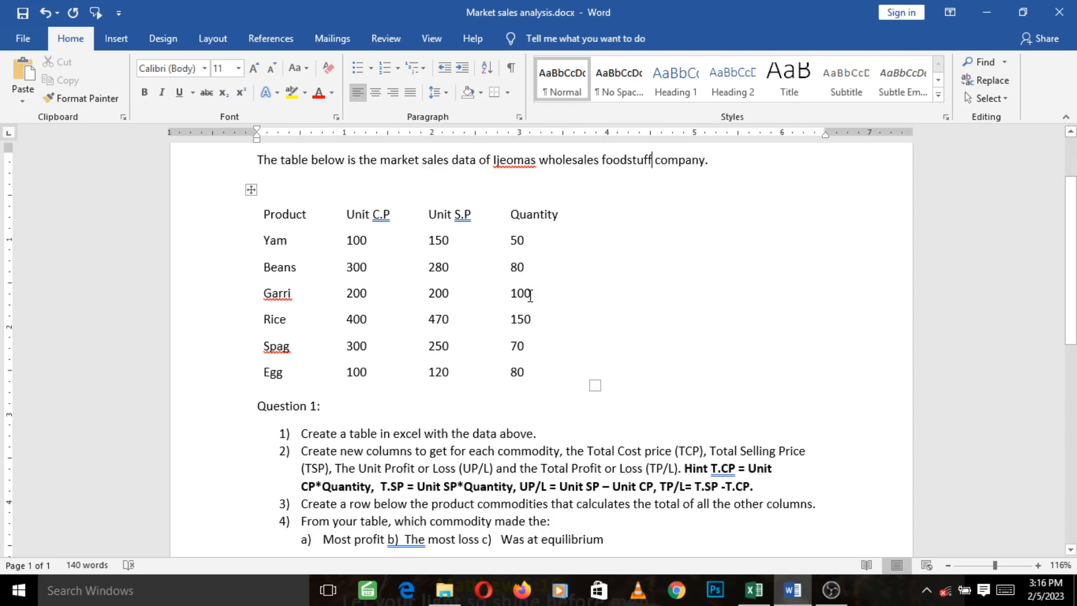
pyautogui.click(752, 590)
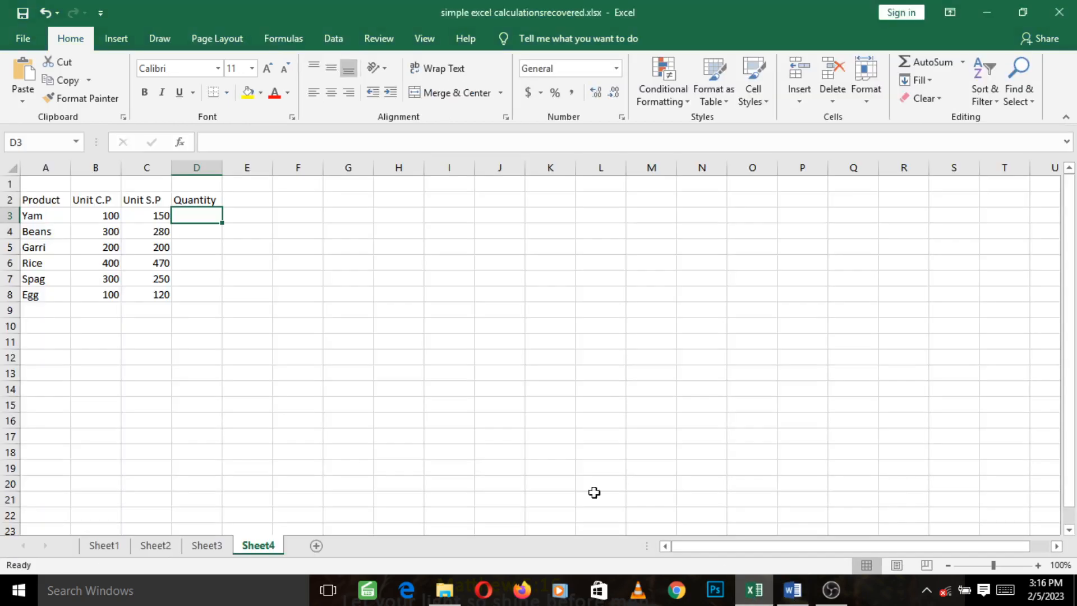
pyautogui.write('50')
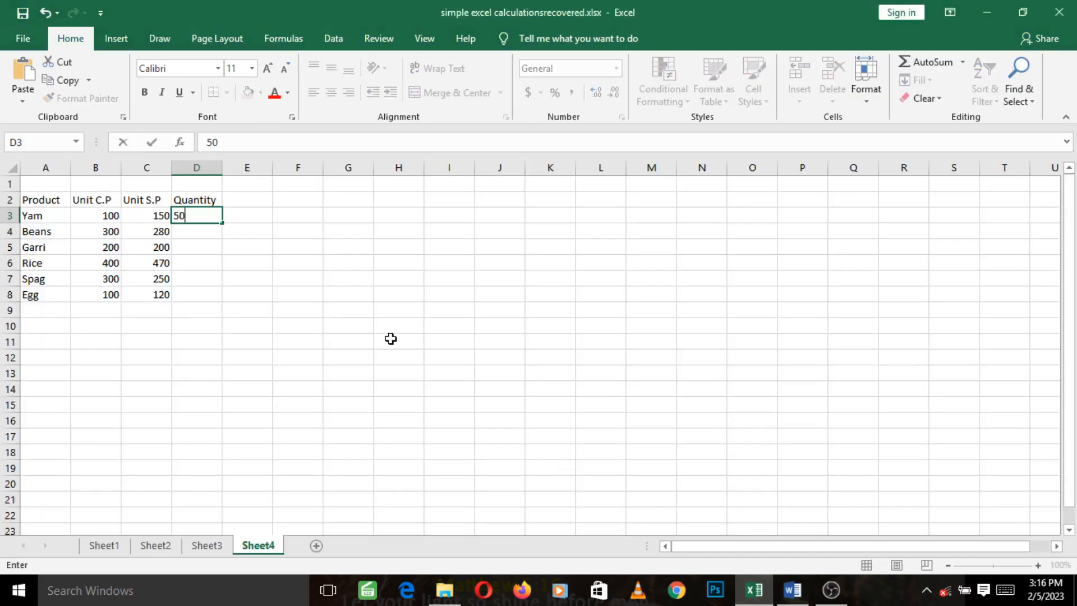
pyautogui.write('80')
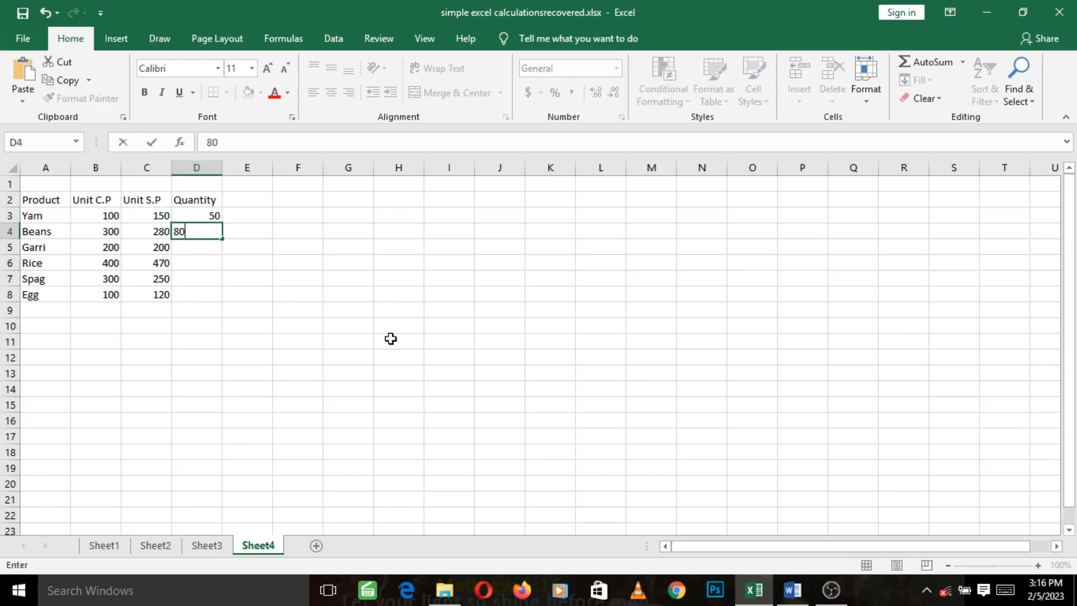
pyautogui.write('1')
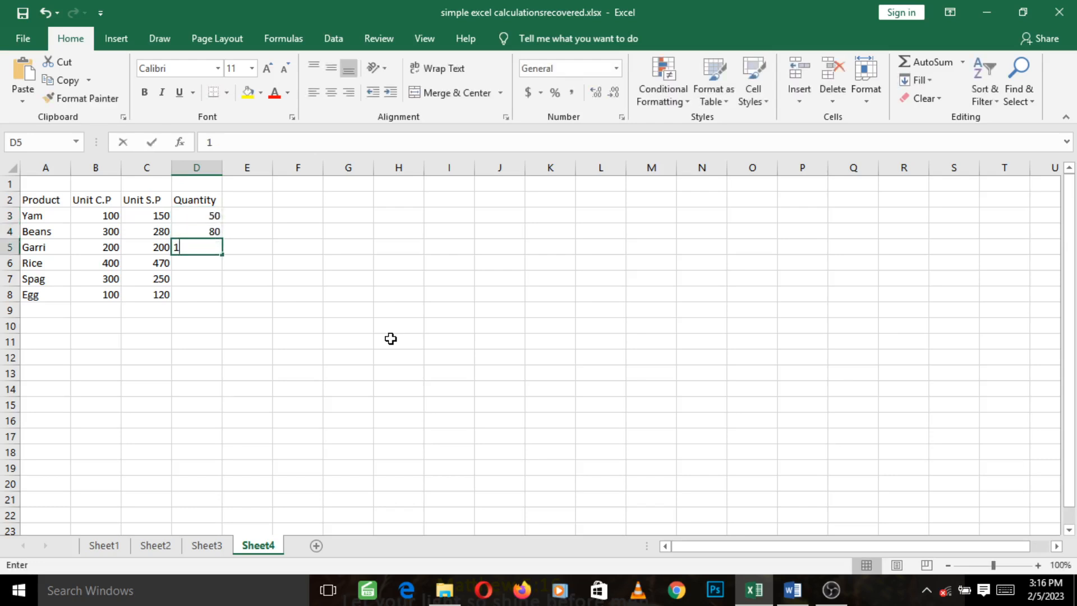
pyautogui.write('00')
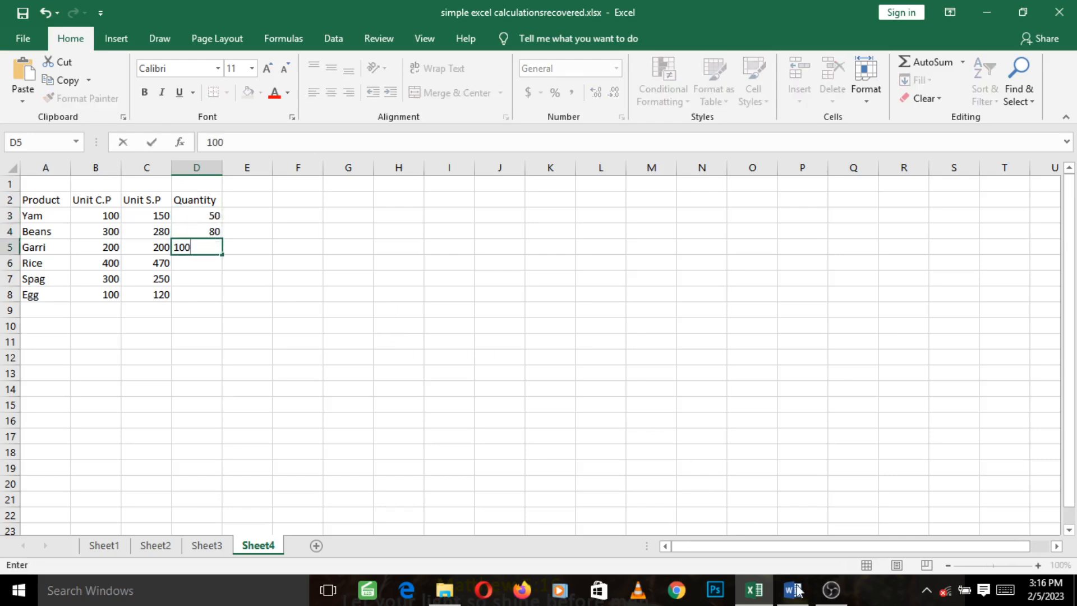
# Step: Enter quantities 150, 70 and 80 for Rice, Spag and Egg
pyautogui.click(792, 589)
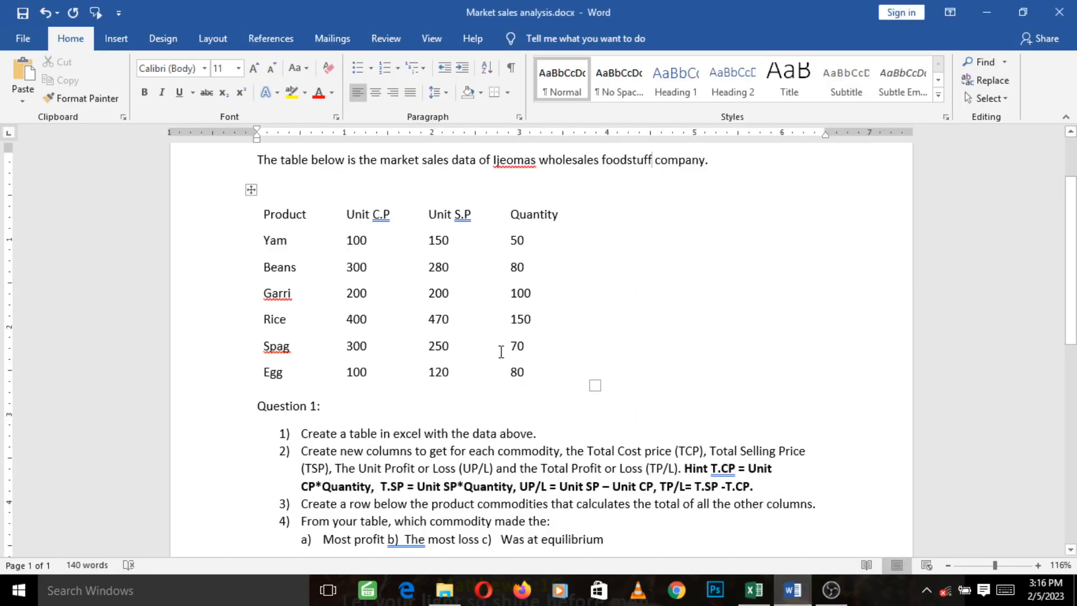
pyautogui.moveTo(520, 319)
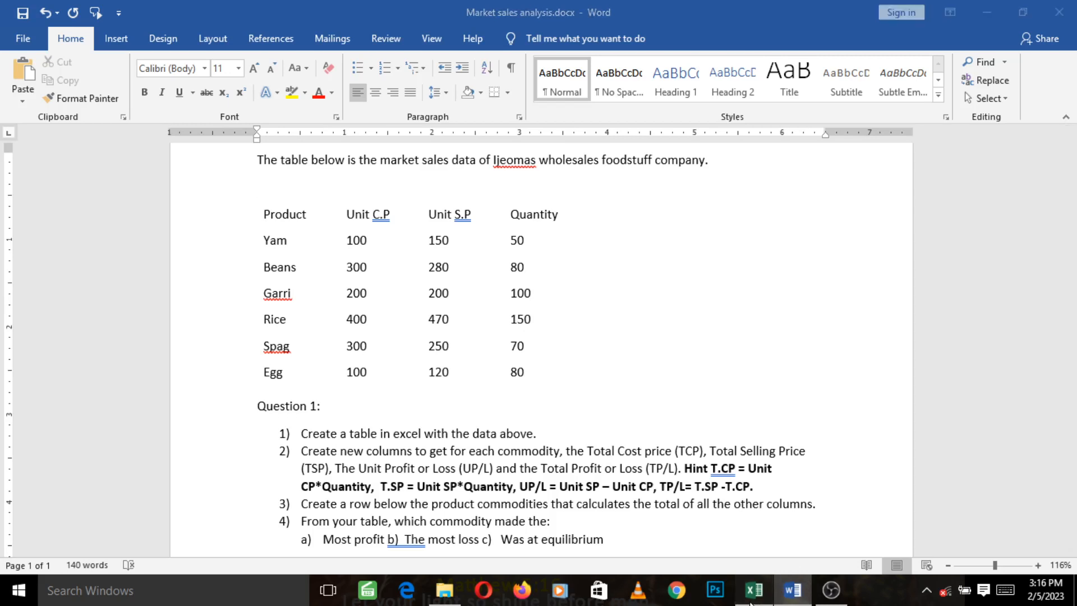
pyautogui.click(754, 590)
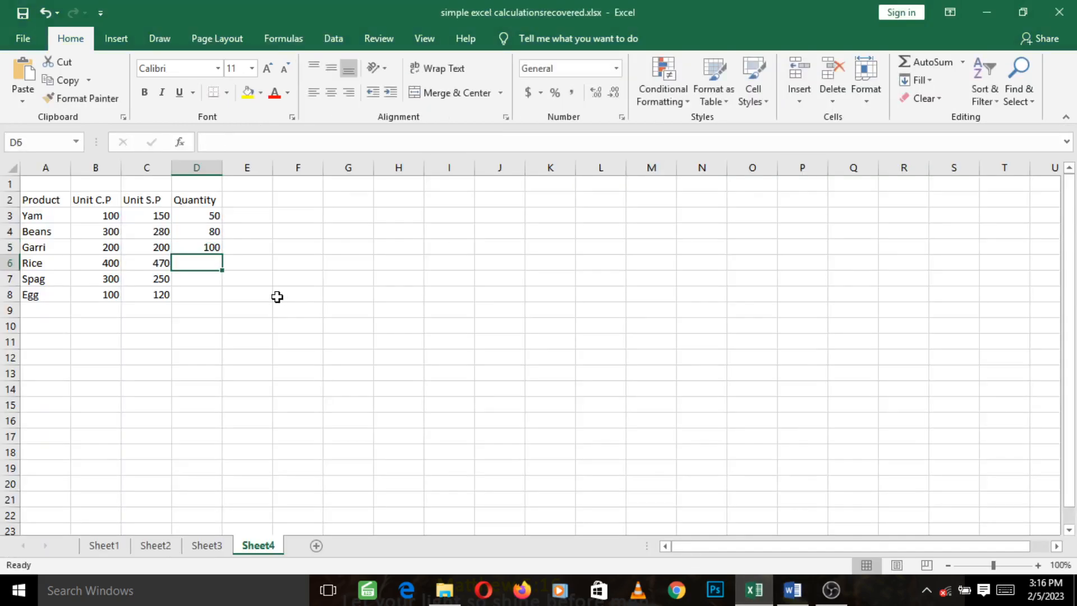
pyautogui.write('150')
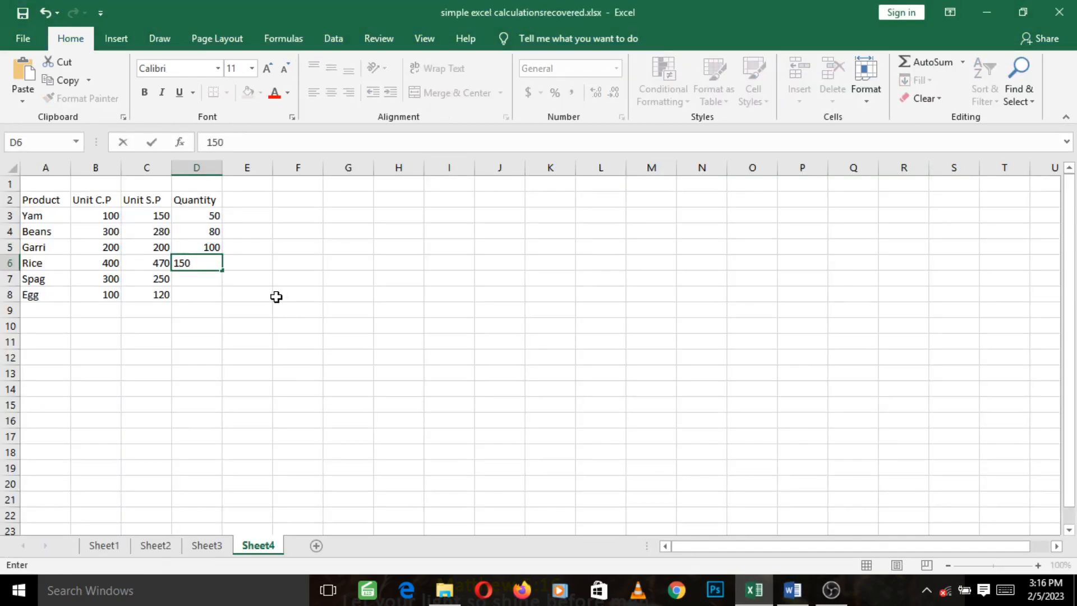
pyautogui.press('Enter')
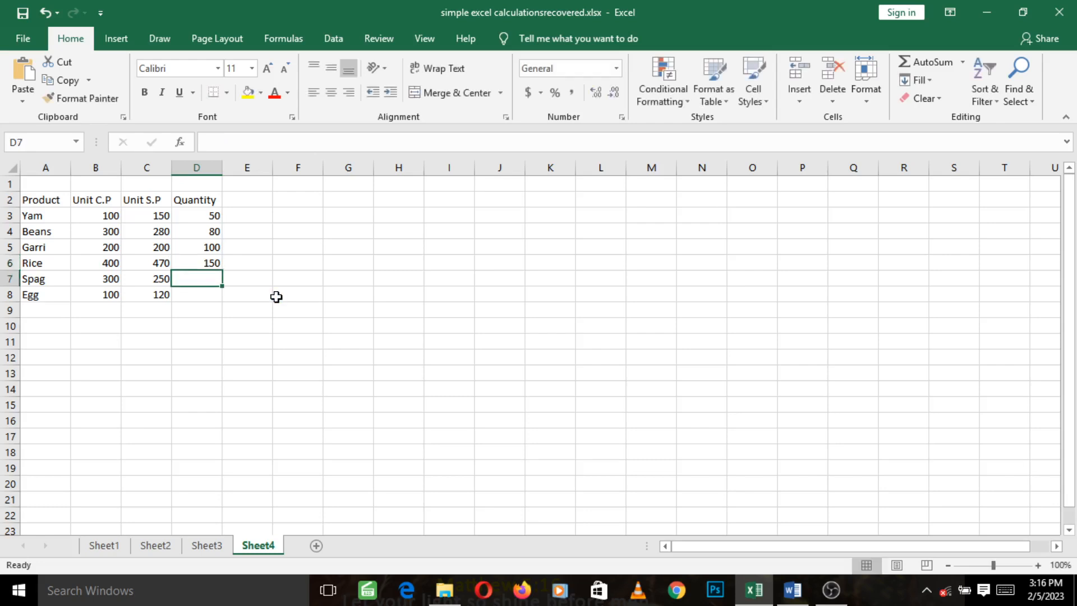
pyautogui.write('70')
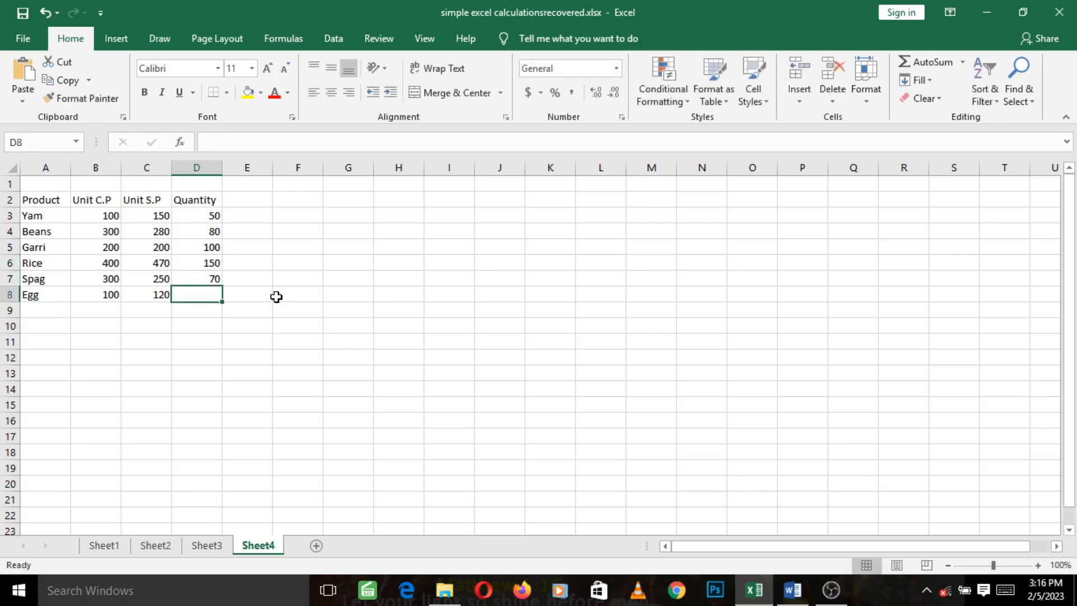
pyautogui.write('80')
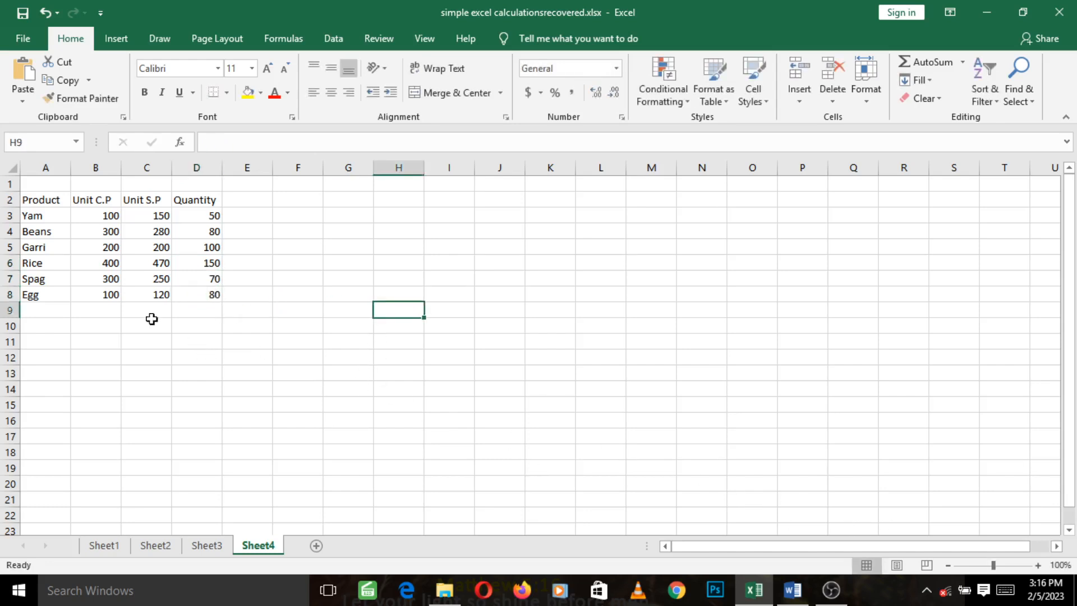
pyautogui.moveTo(802, 504)
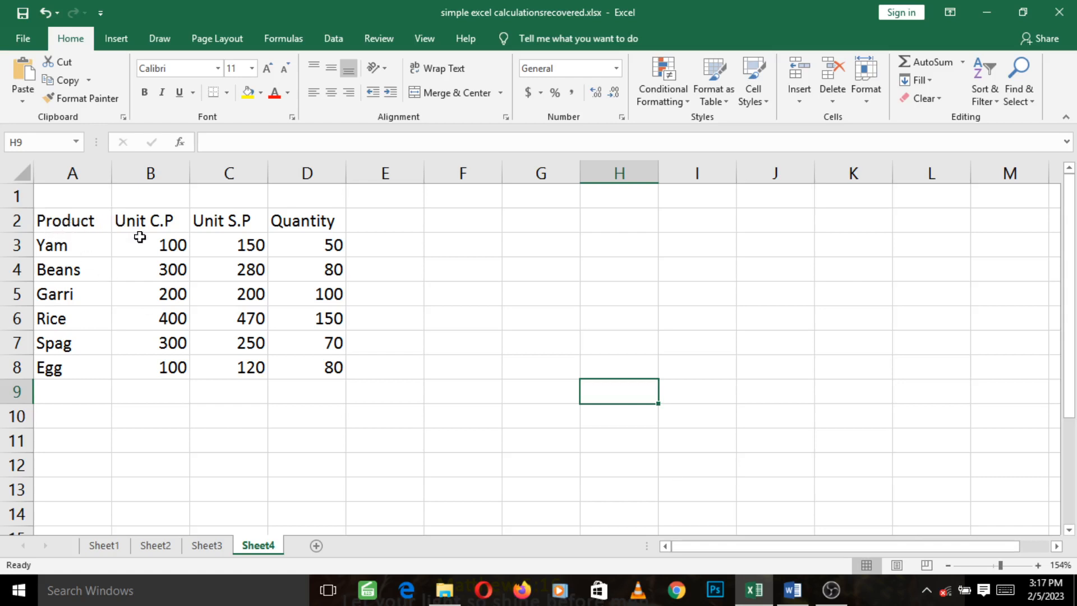
pyautogui.moveTo(144, 232)
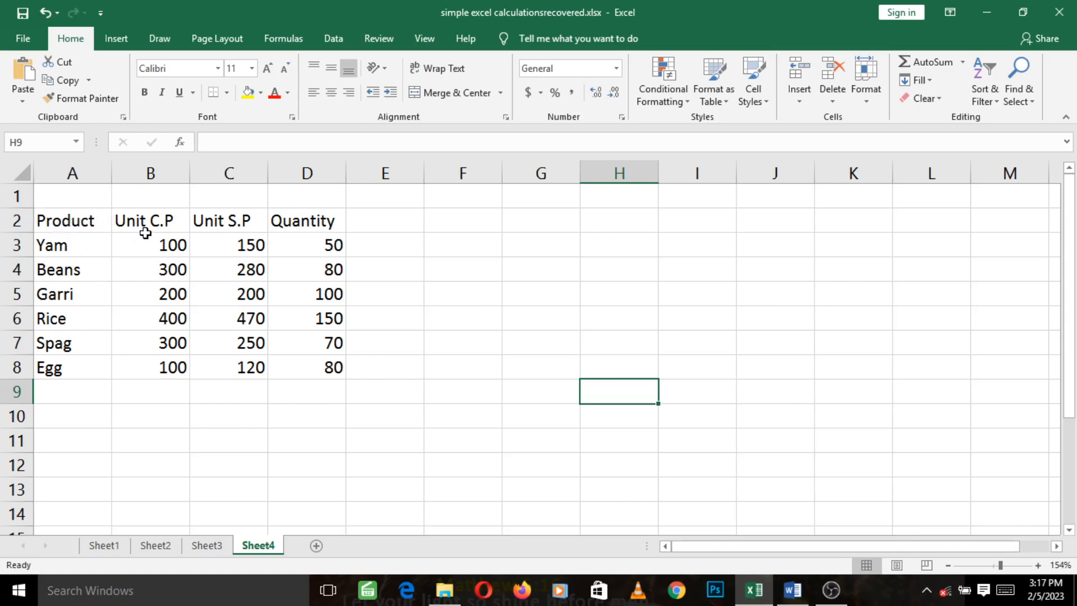
pyautogui.moveTo(127, 248)
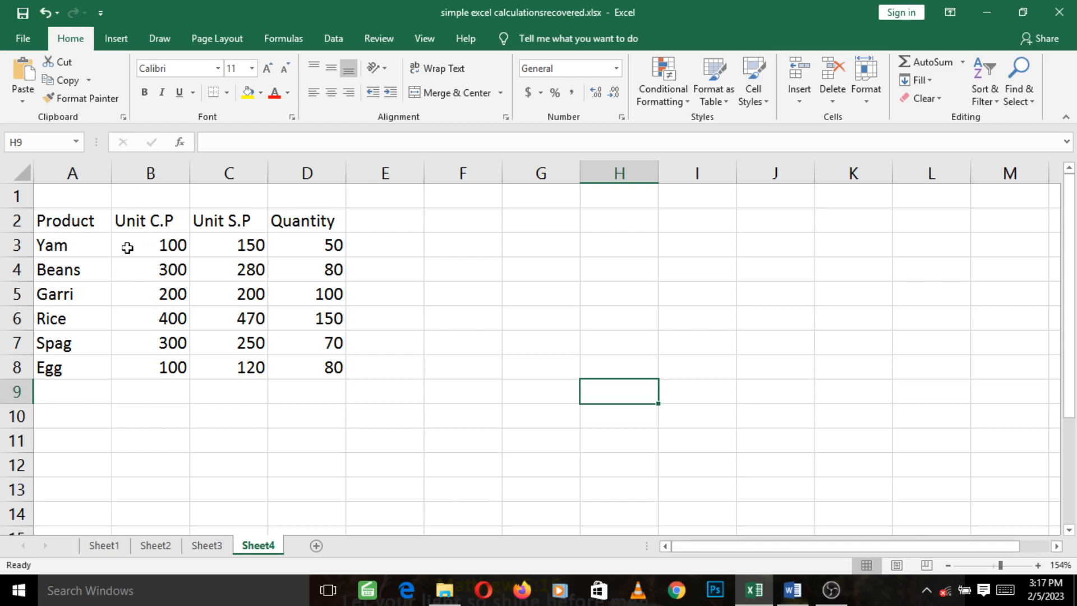
pyautogui.moveTo(275, 371)
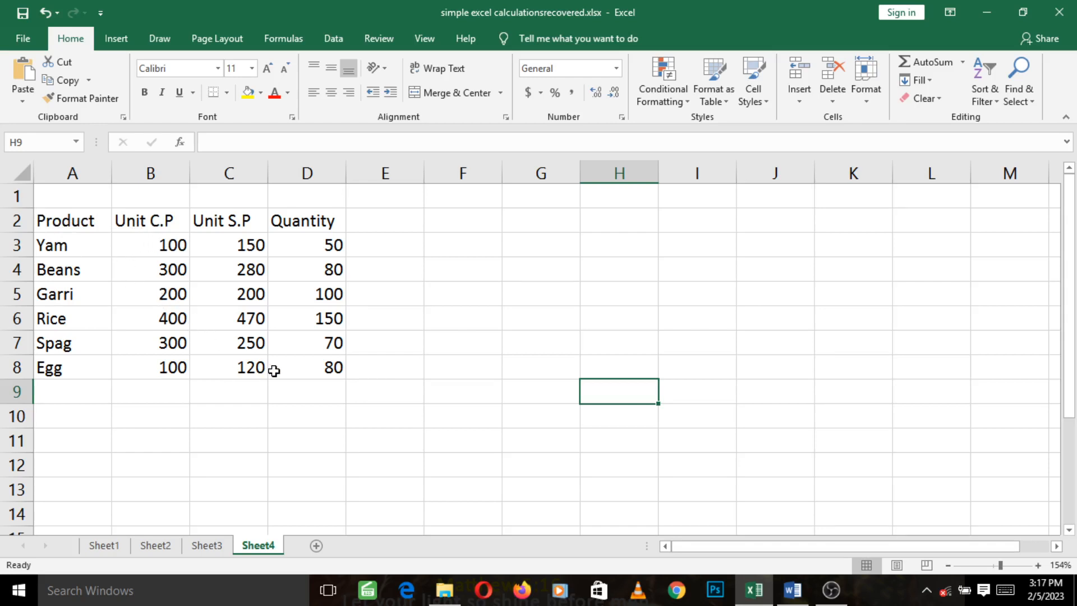
pyautogui.moveTo(794, 590)
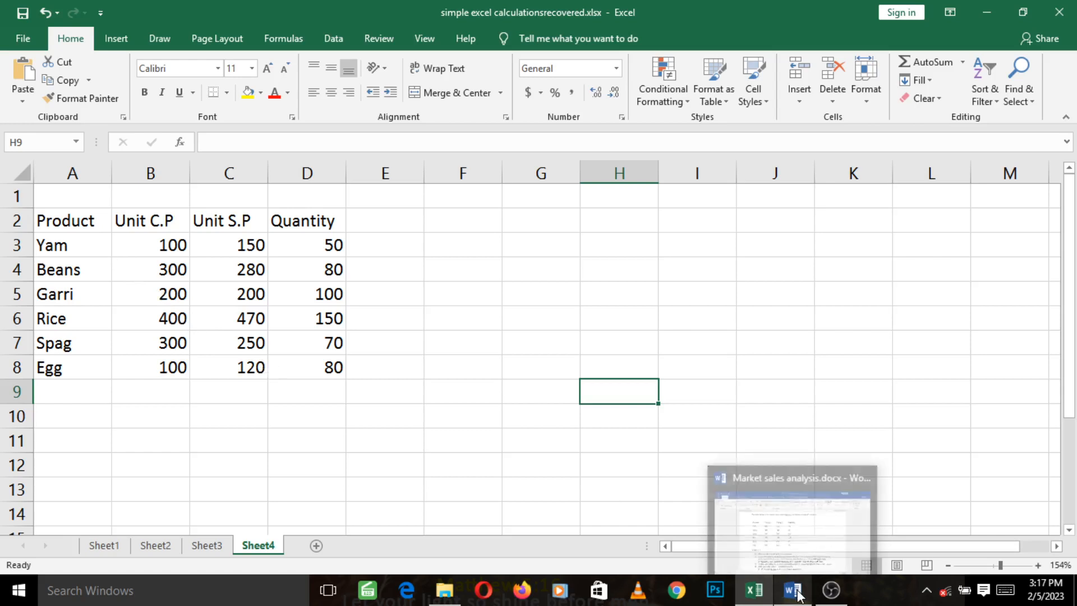
# Step: Switch to Market sales analysis.docx in Word to view Question 1
pyautogui.click(794, 590)
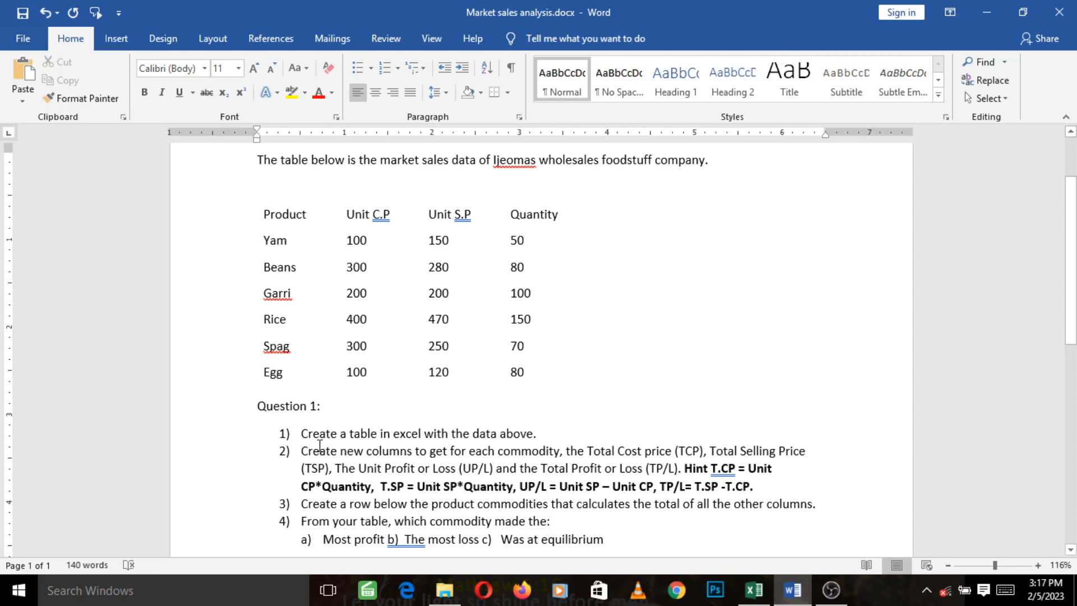
pyautogui.moveTo(335, 455)
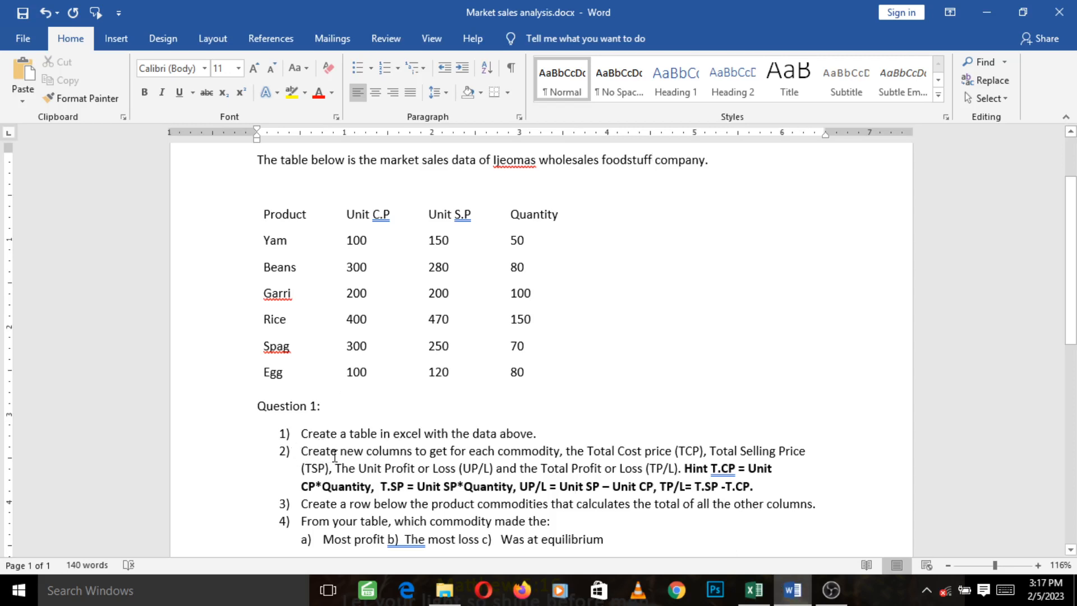